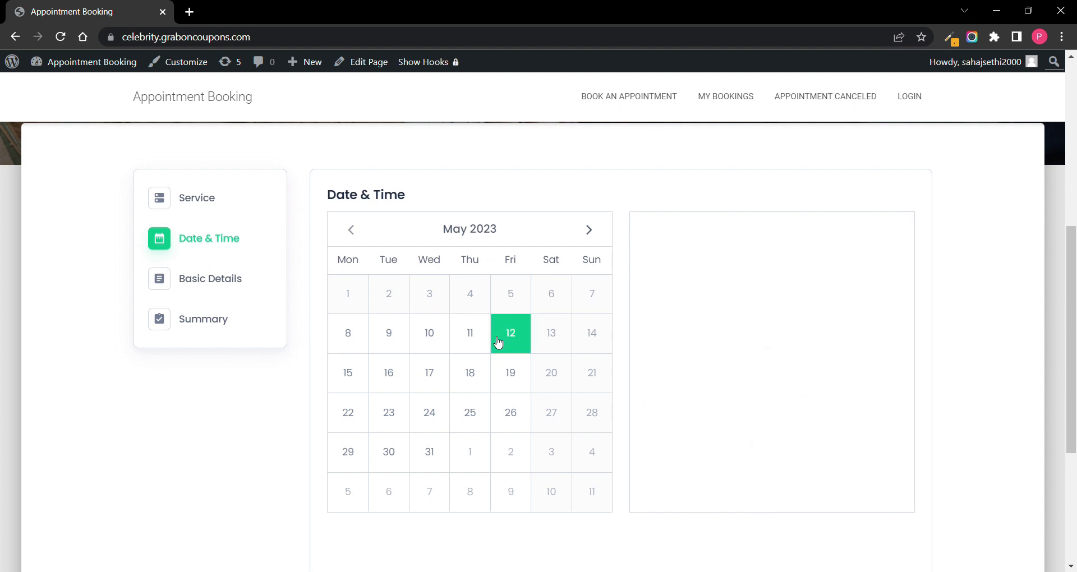
Book Service 1 for May 12, 10:00 am, enter phone 123456789 and continue to Summary
click(509, 333)
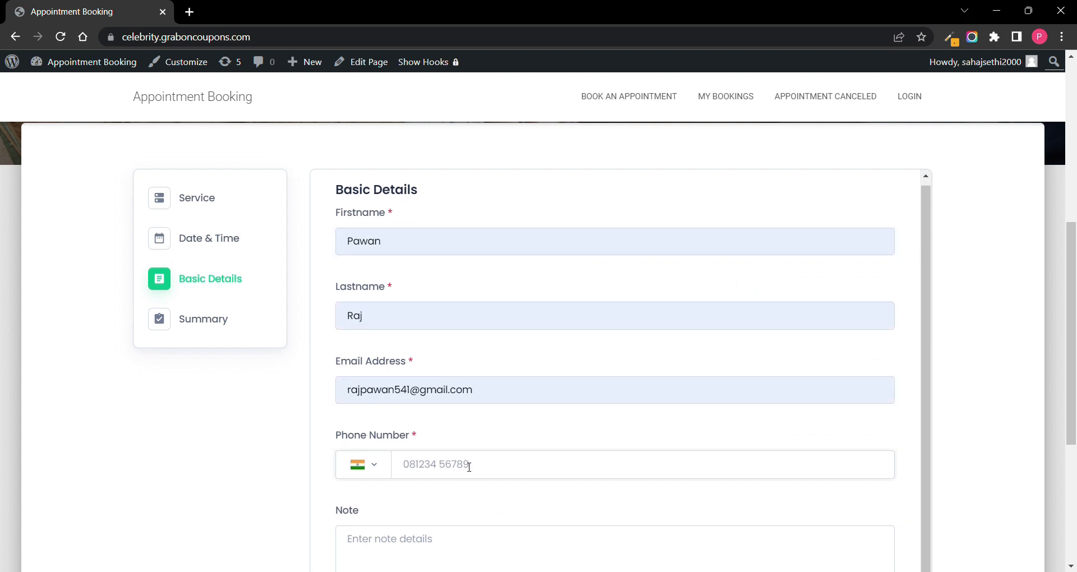
scroll(down, 3)
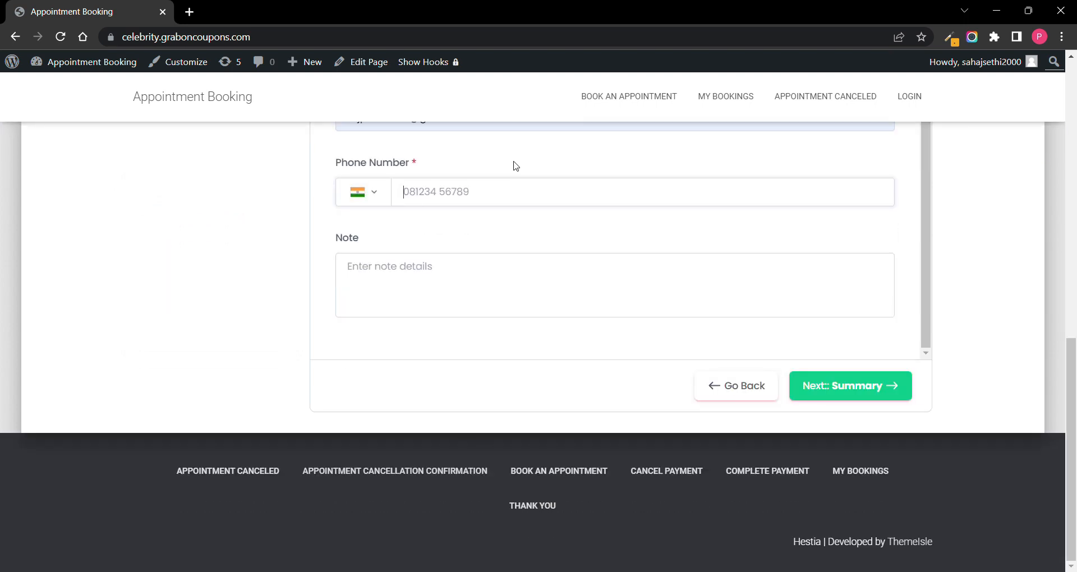
text(123456789)
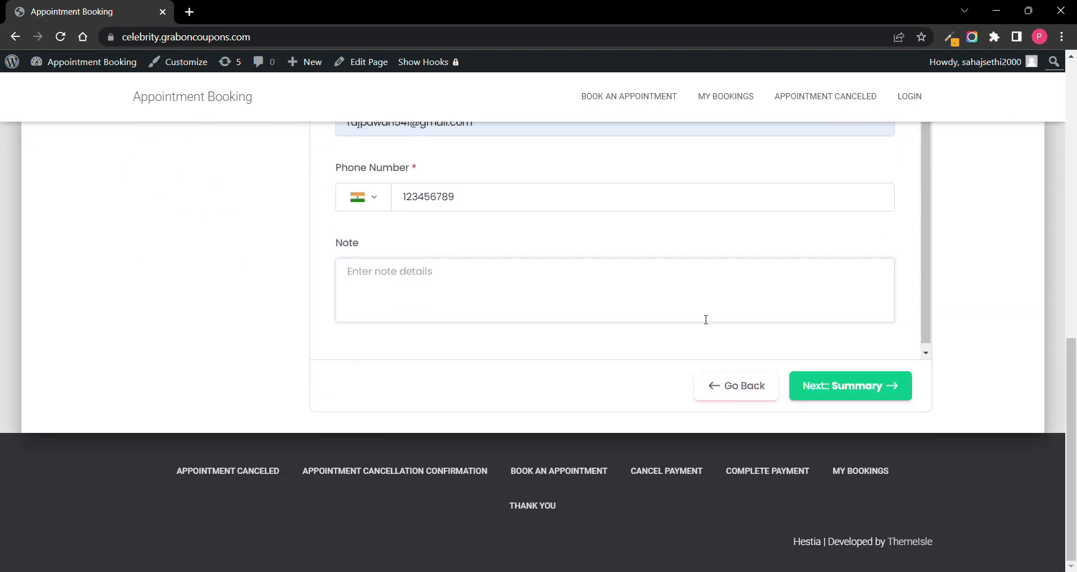
click(850, 386)
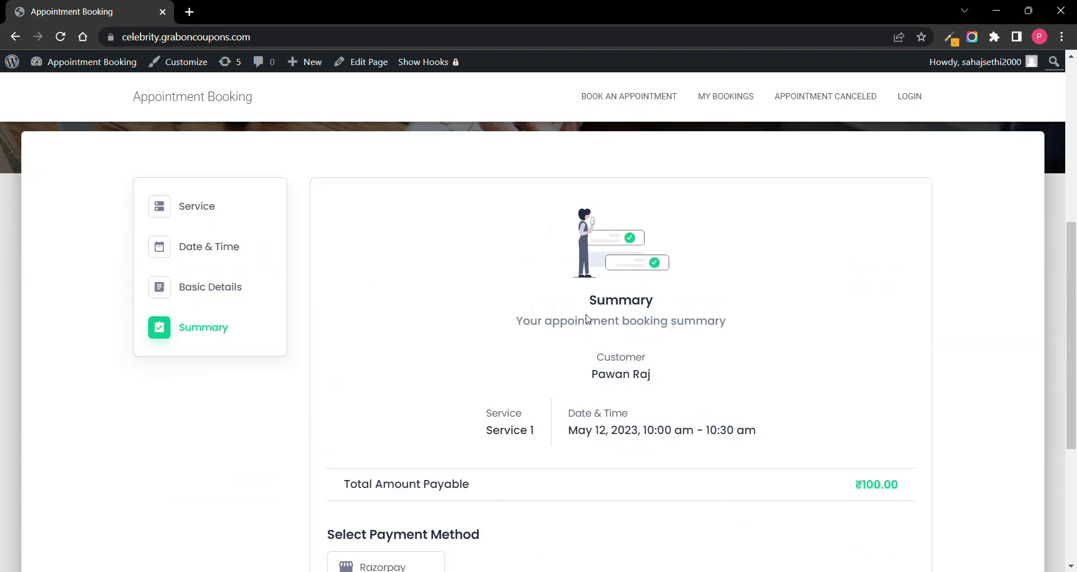
Choose Razorpay as payment method and submit the appointment booking
scroll(down, 3)
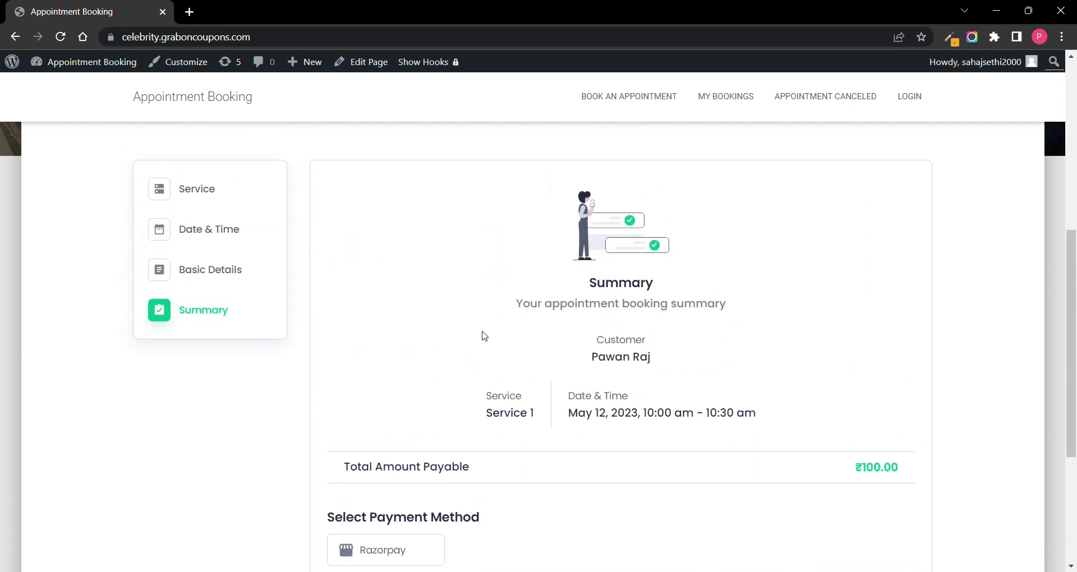
scroll(down, 3)
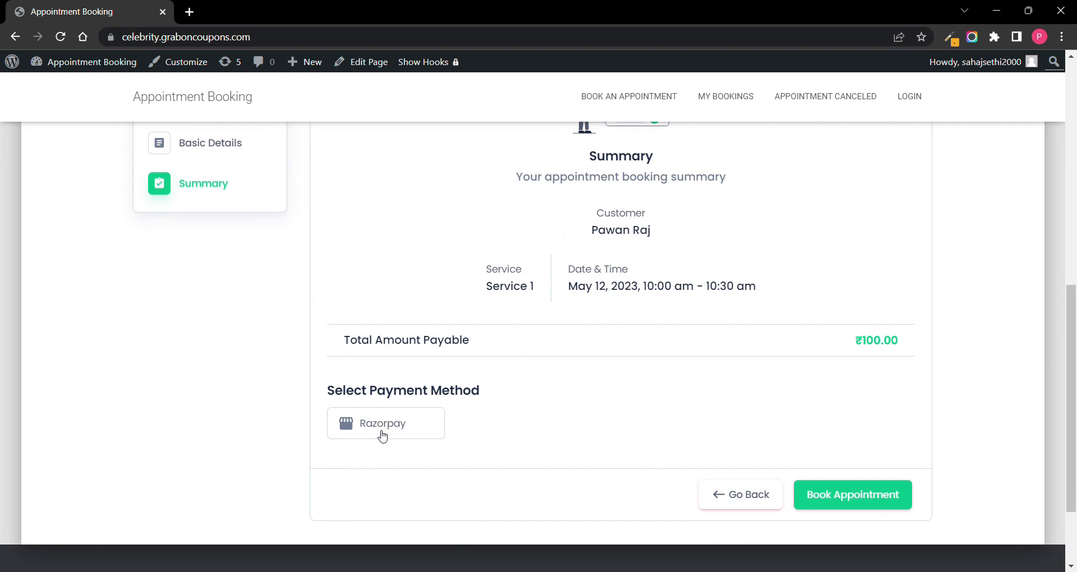
click(383, 426)
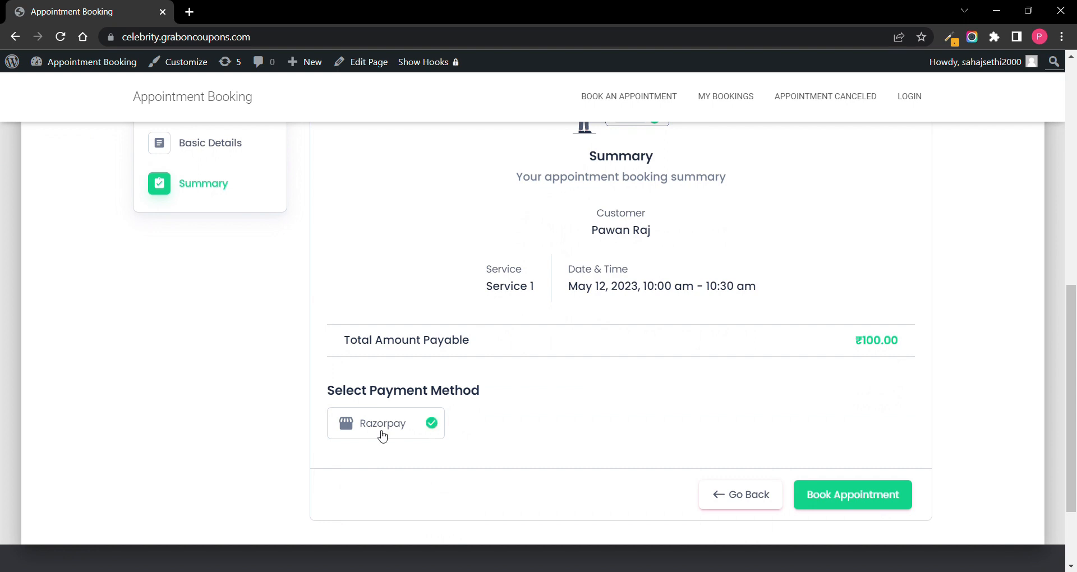
click(853, 495)
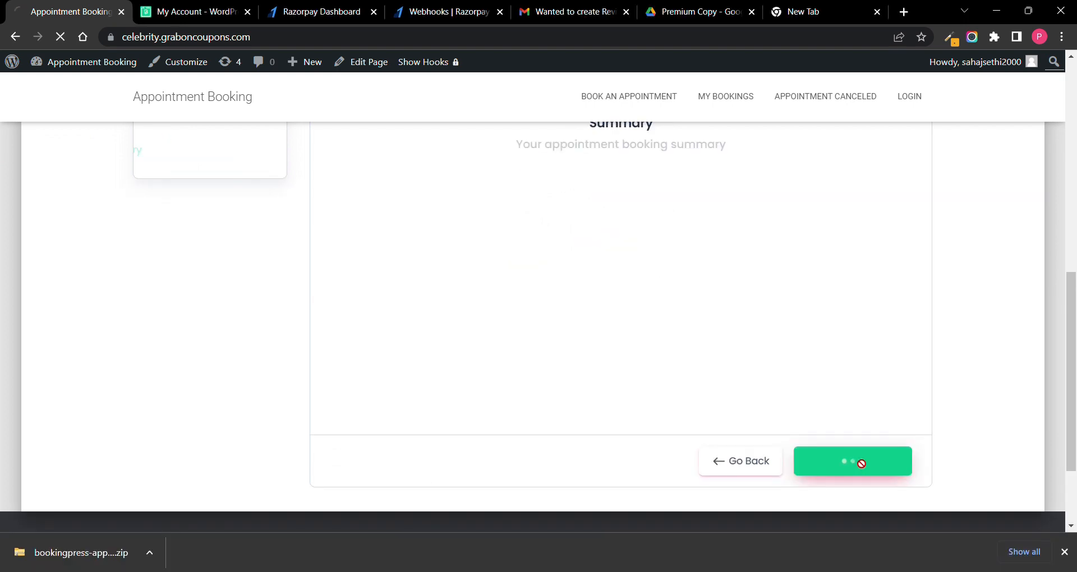
click(853, 462)
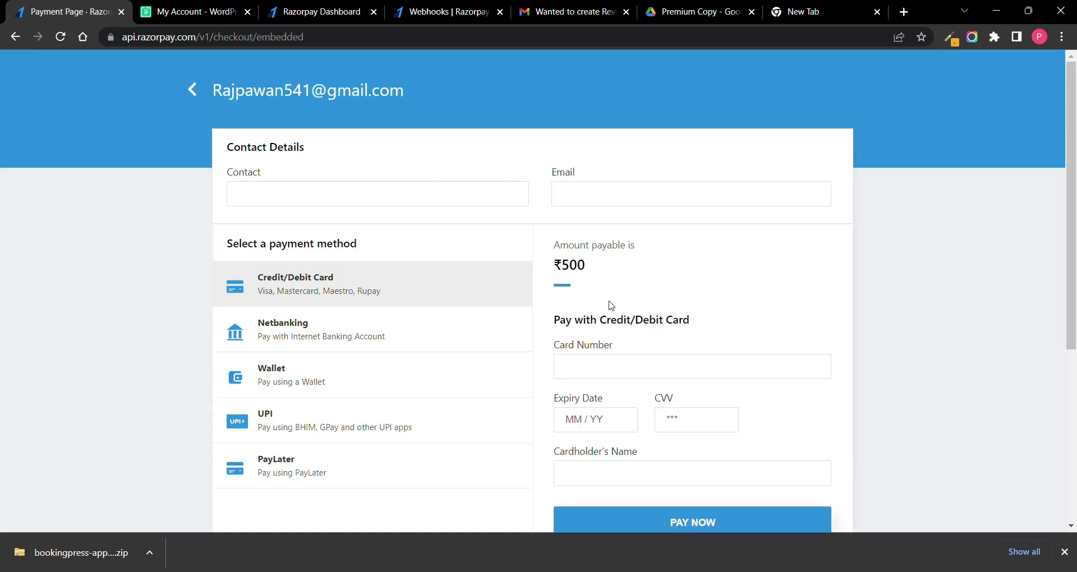
mouse_move(428, 183)
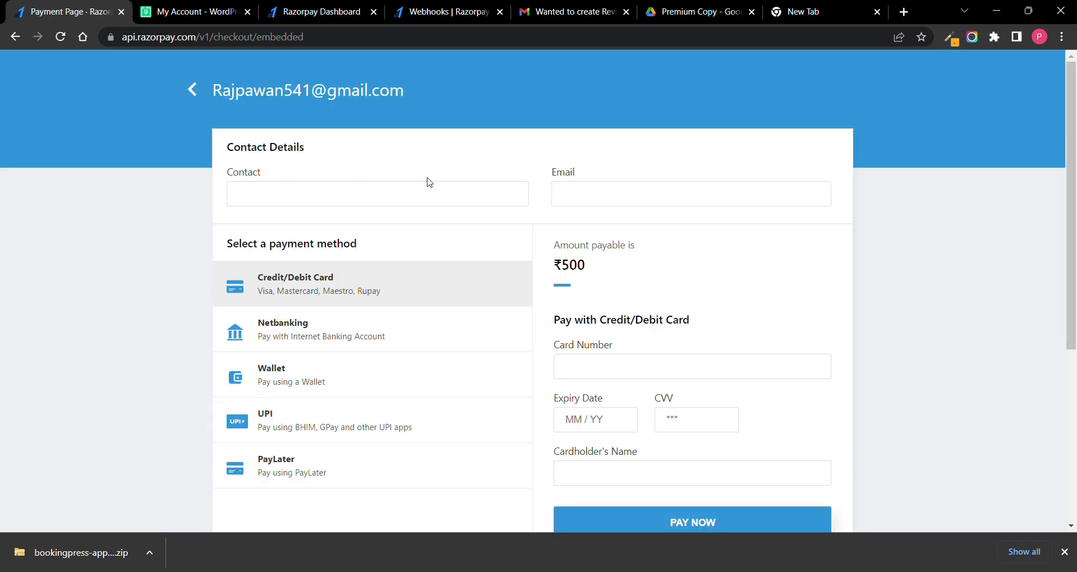
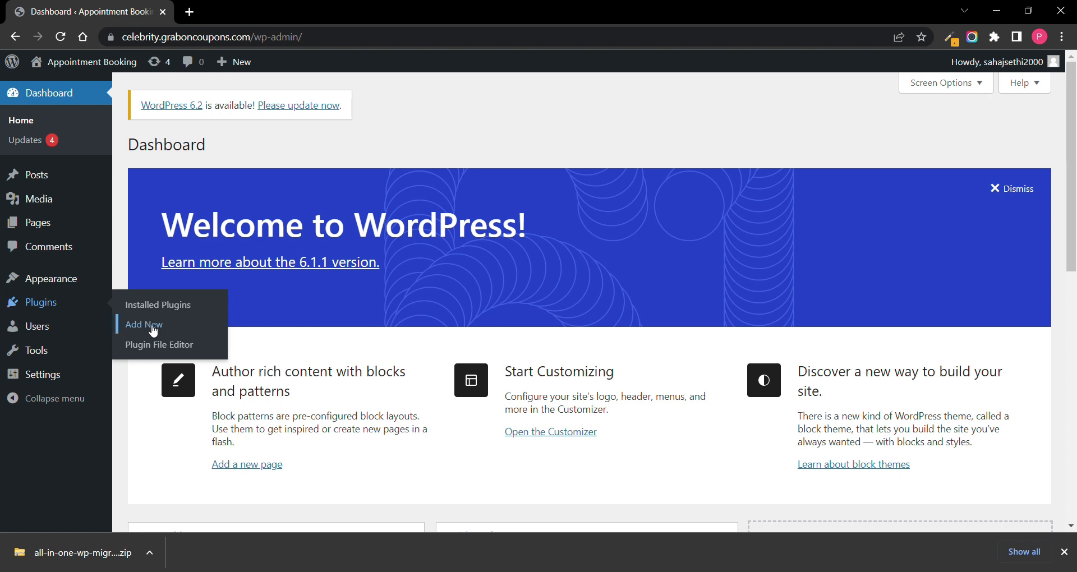
Search the plugin directory for 'appointment booking' plugins
click(144, 326)
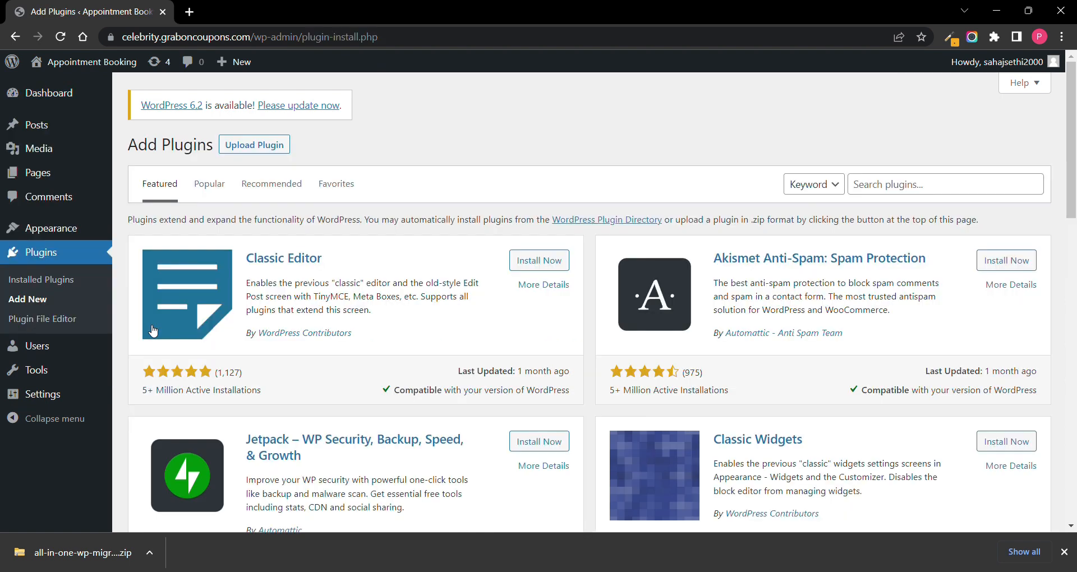
click(944, 184)
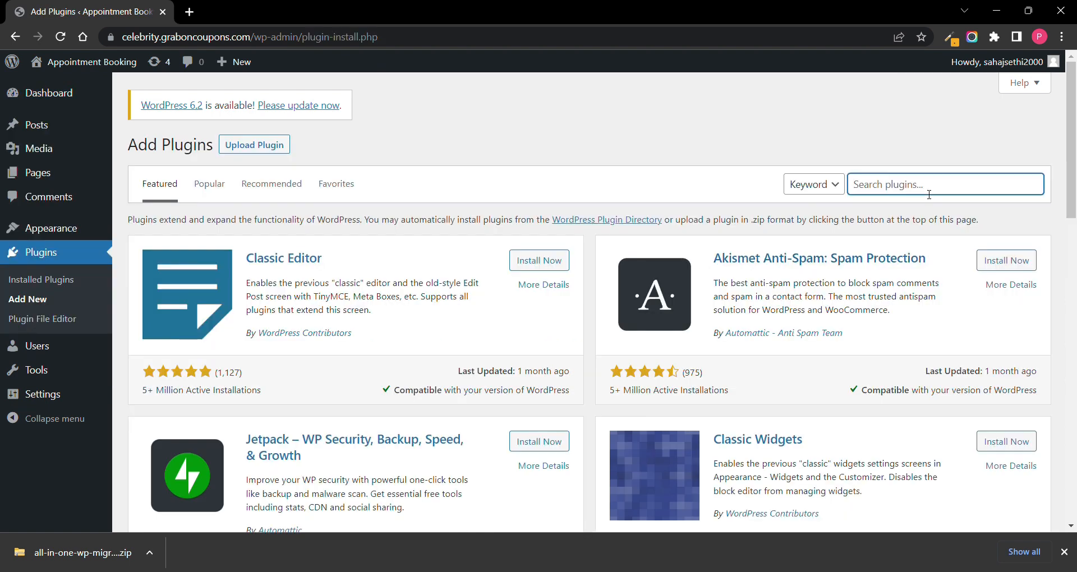
text(appointment booki)
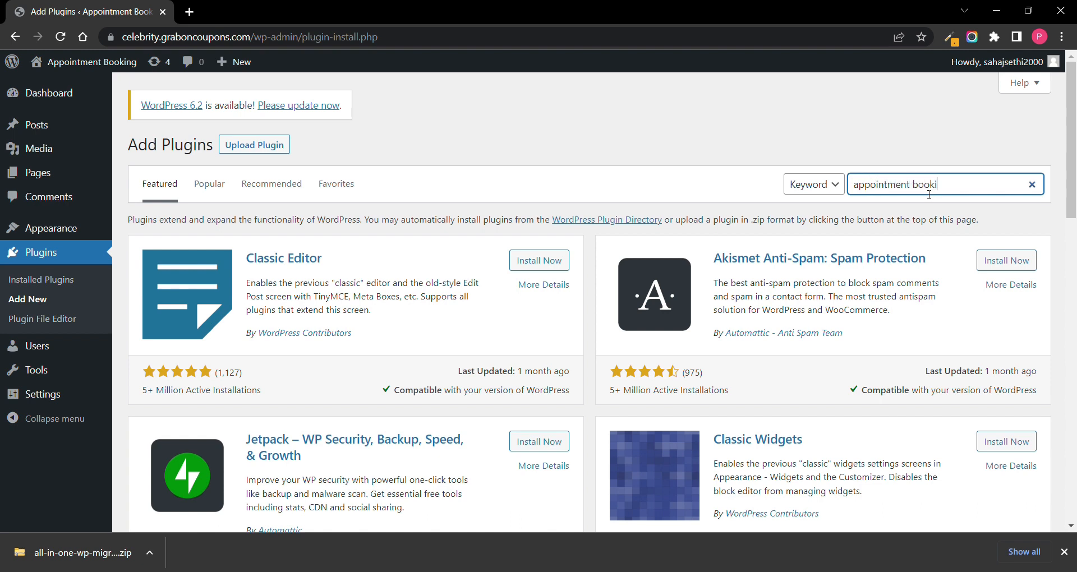
key(Enter)
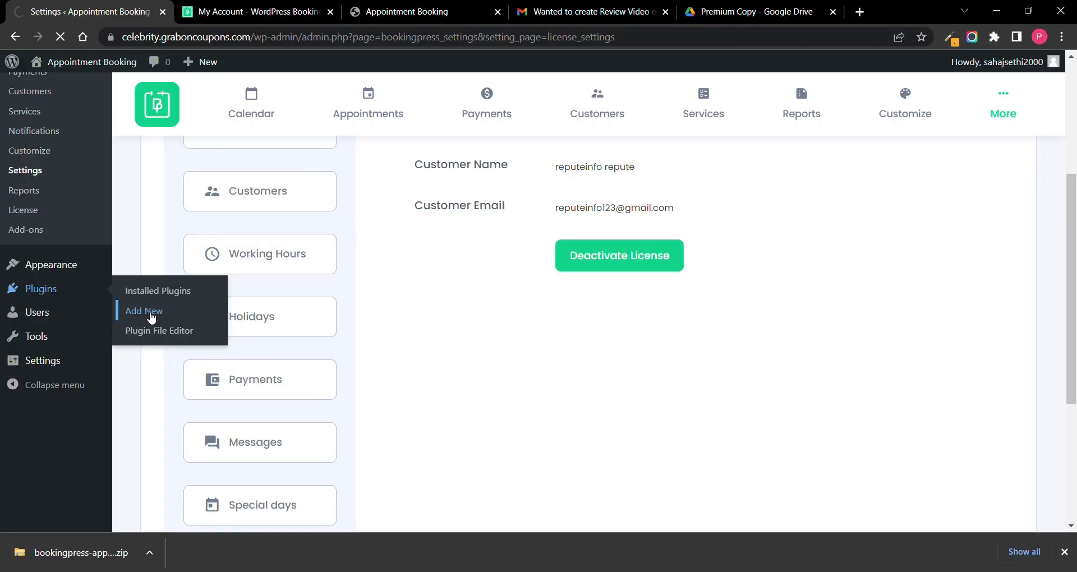
Upload, install and activate the bookingpress-razorpay addon zip
click(143, 311)
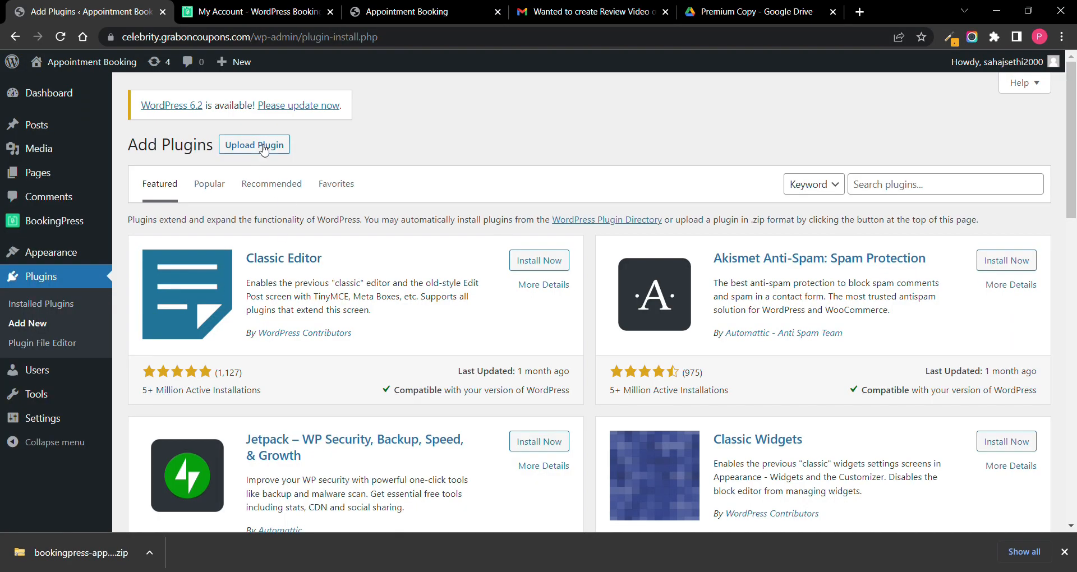
click(253, 144)
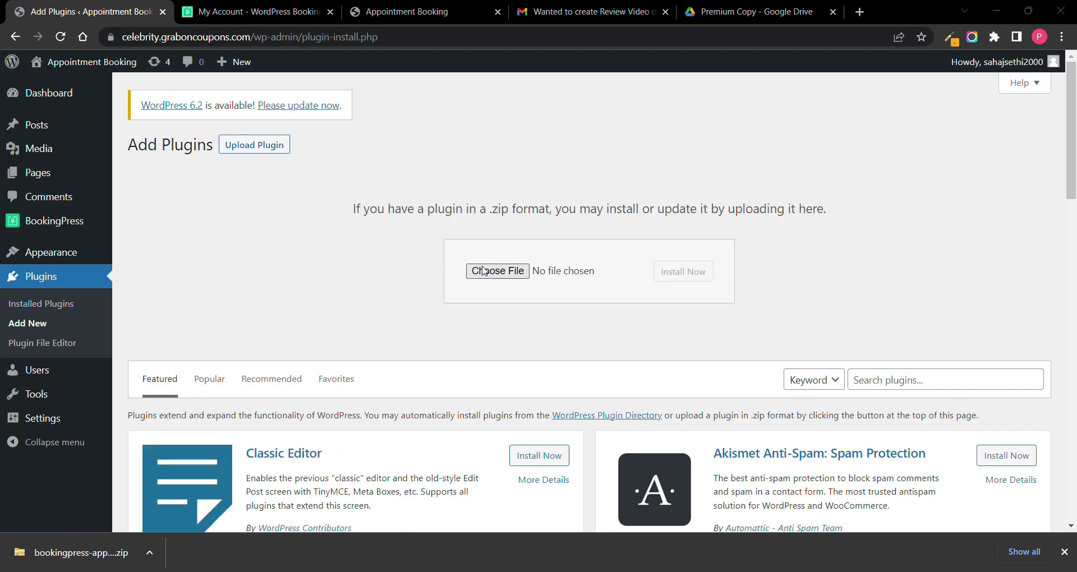
mouse_move(226, 172)
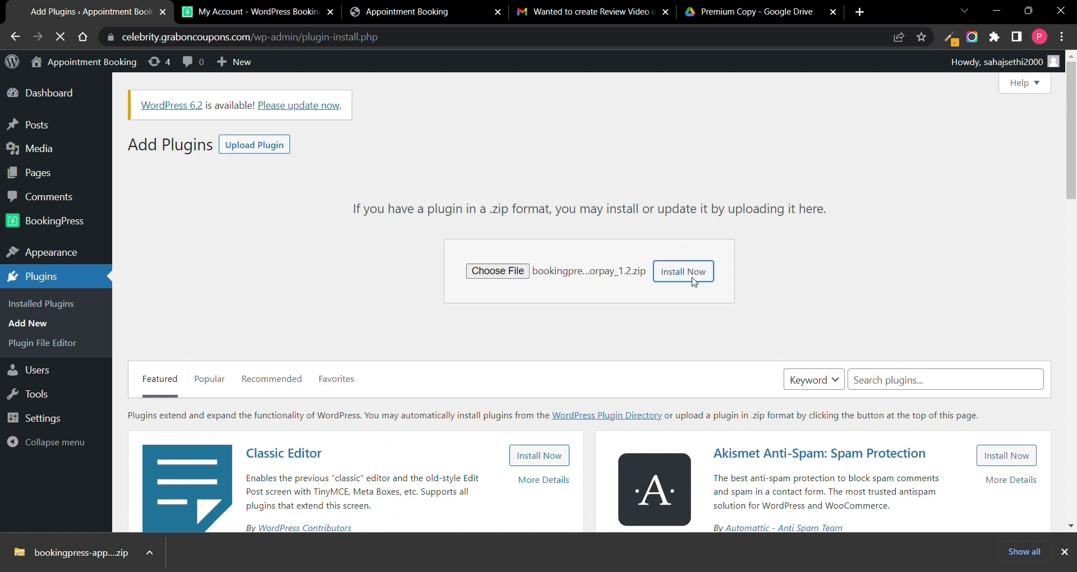
click(683, 271)
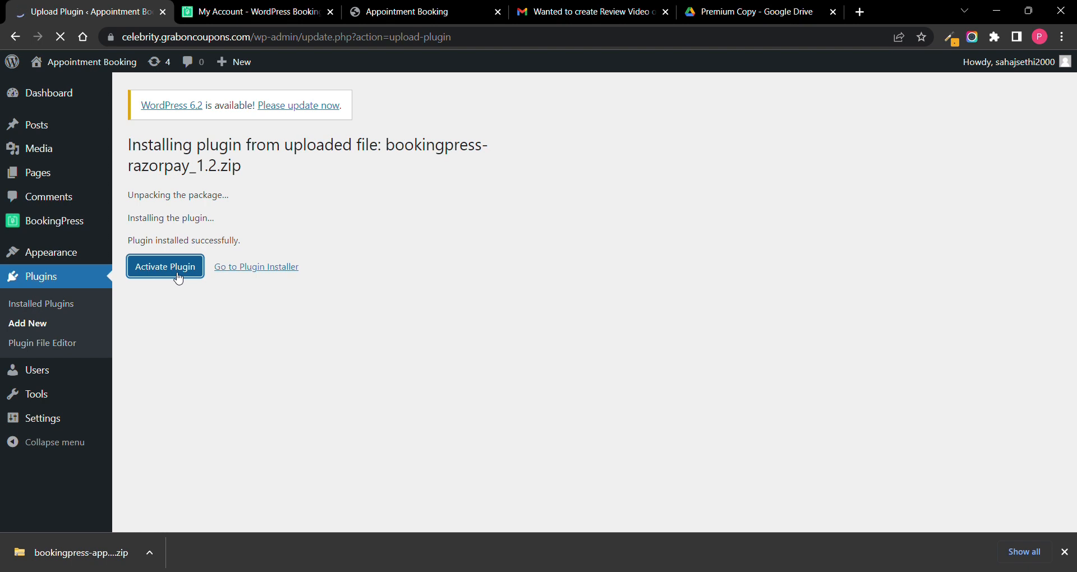
click(165, 267)
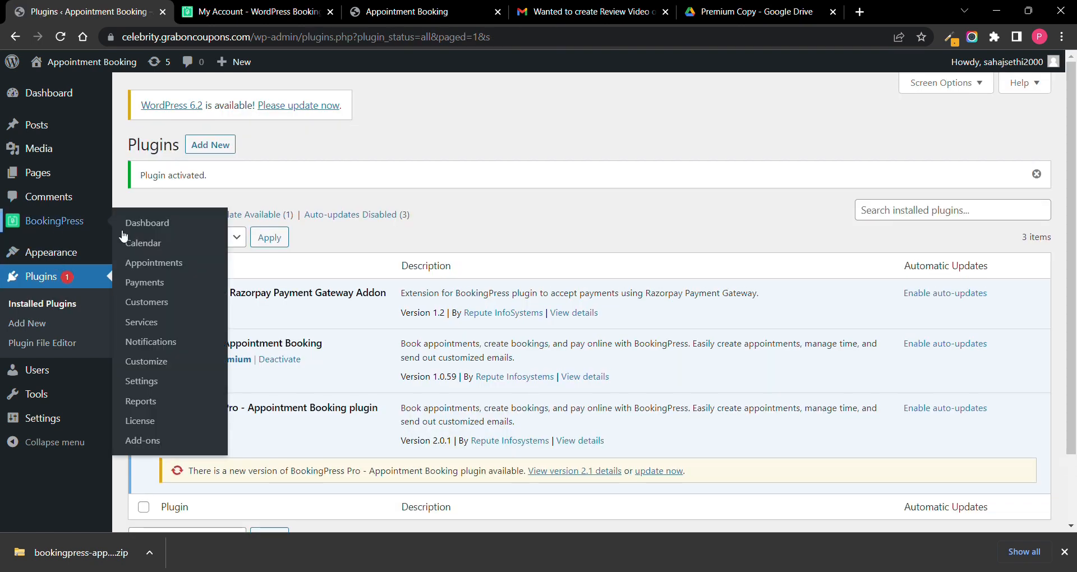
mouse_move(160, 381)
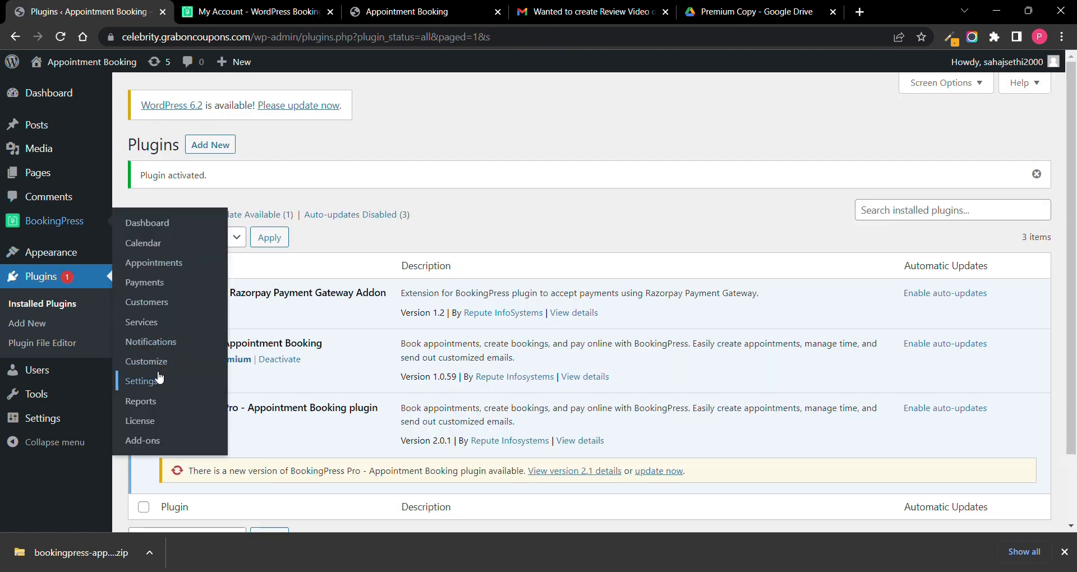
Go to BookingPress Settings and its Payments section
click(142, 382)
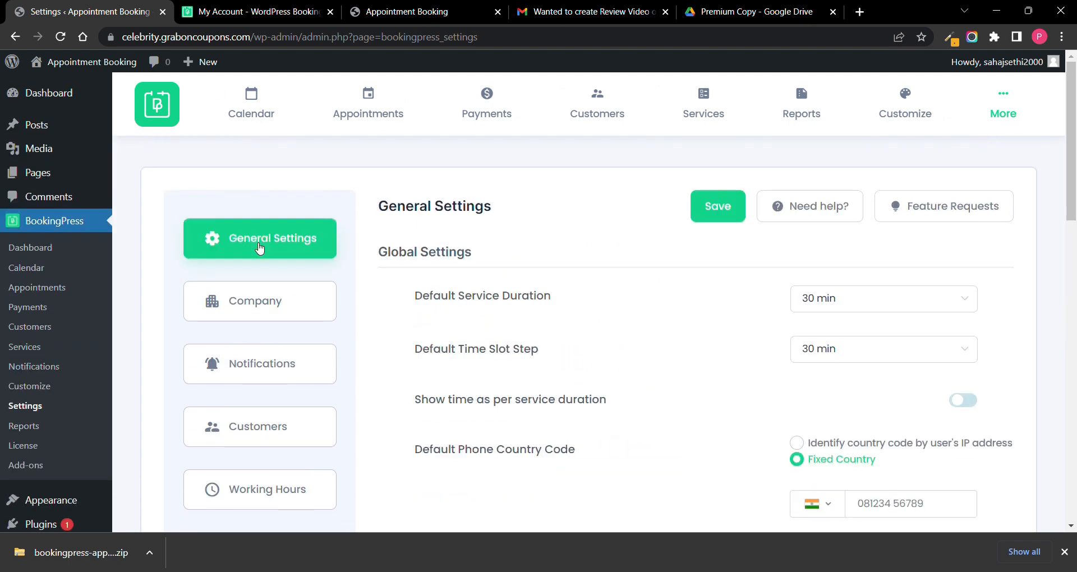
scroll(down, 3)
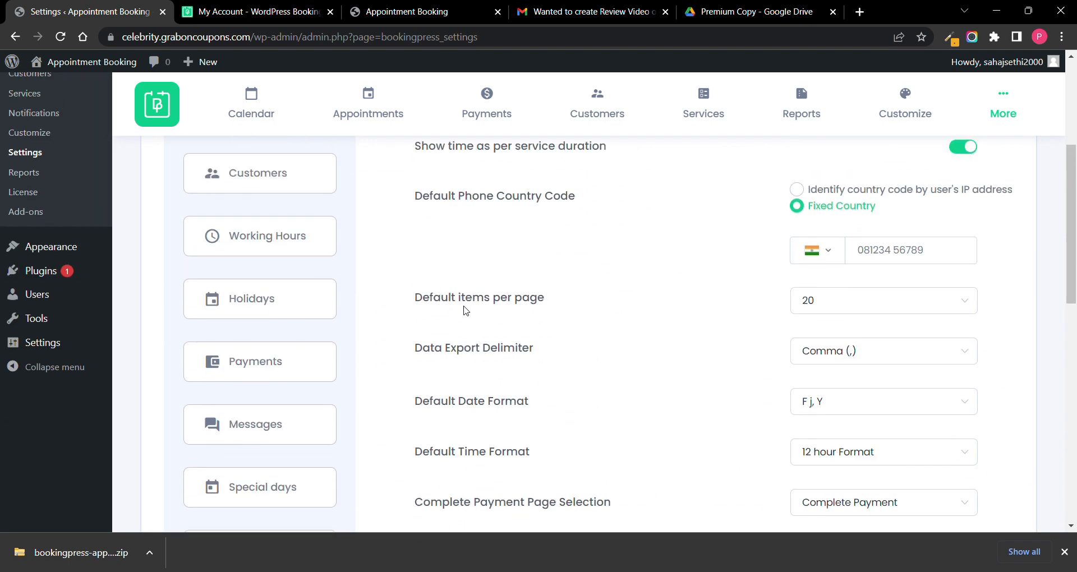
scroll(down, 3)
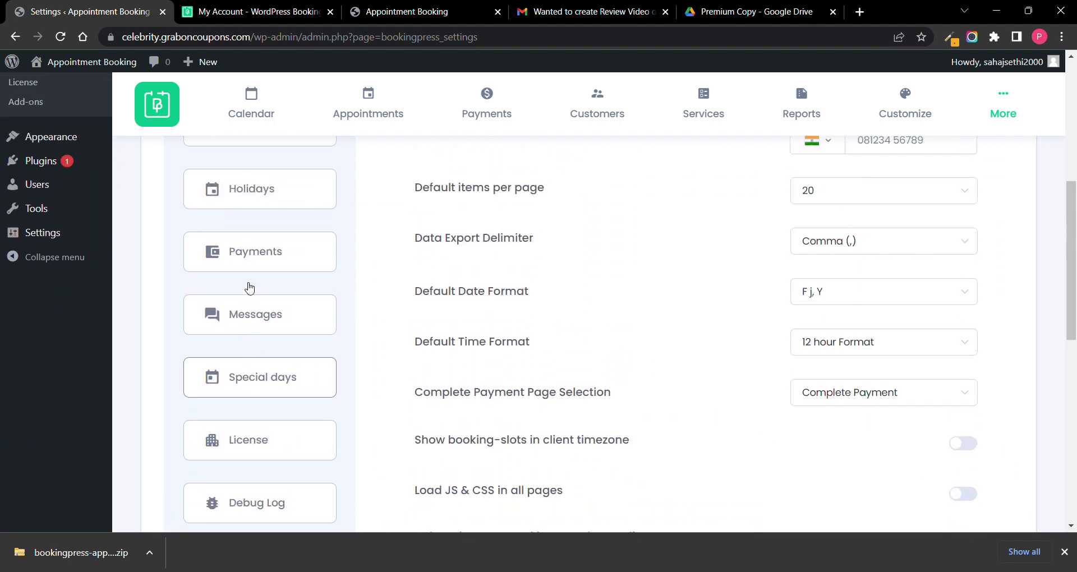
click(260, 251)
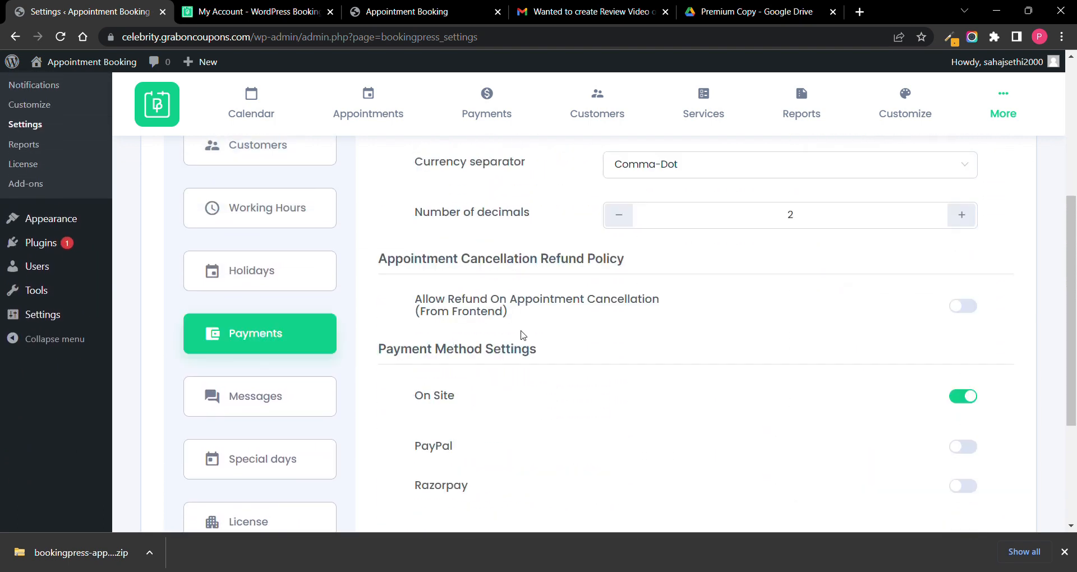
Turn off On Site payment, enable Razorpay, and head to Razorpay's API keys
scroll(down, 3)
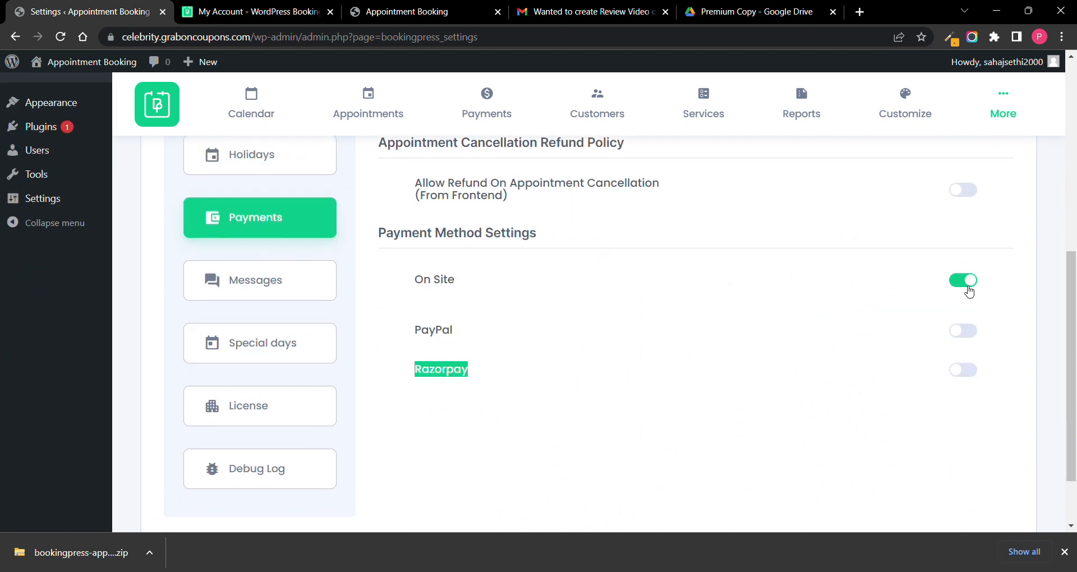
click(963, 280)
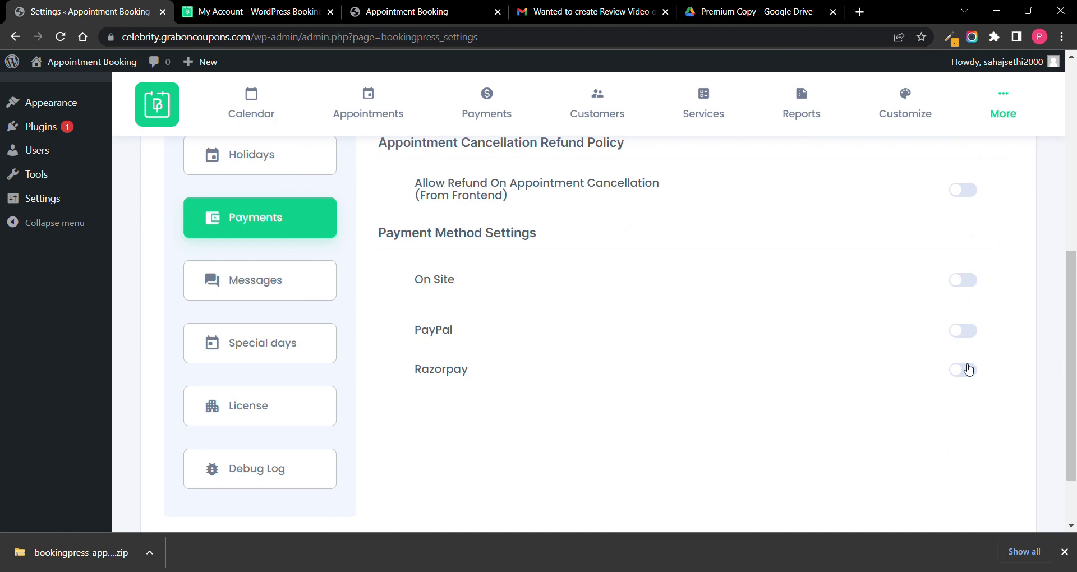
click(962, 369)
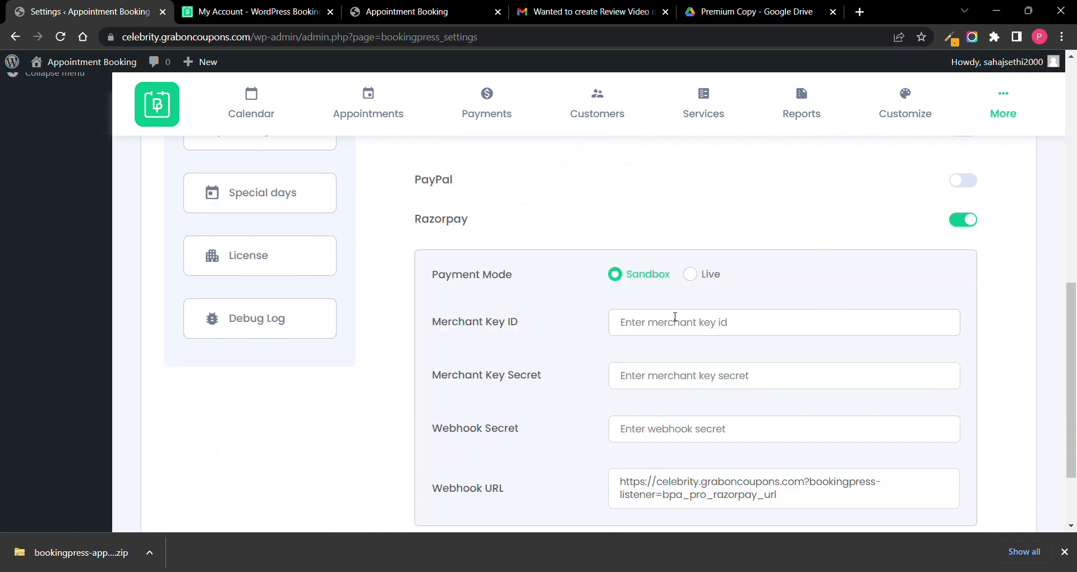
scroll(down, 3)
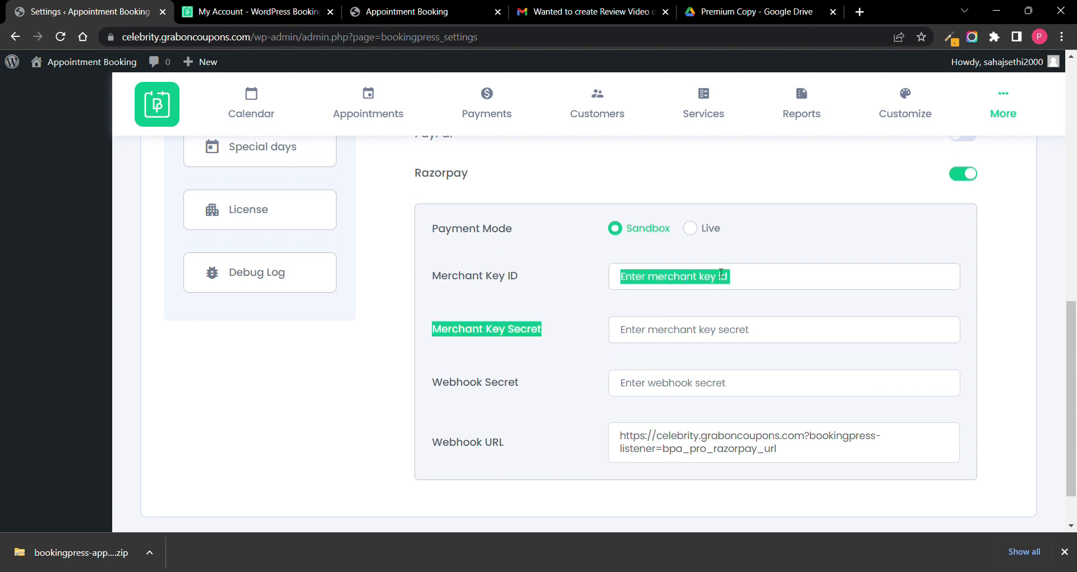
click(690, 228)
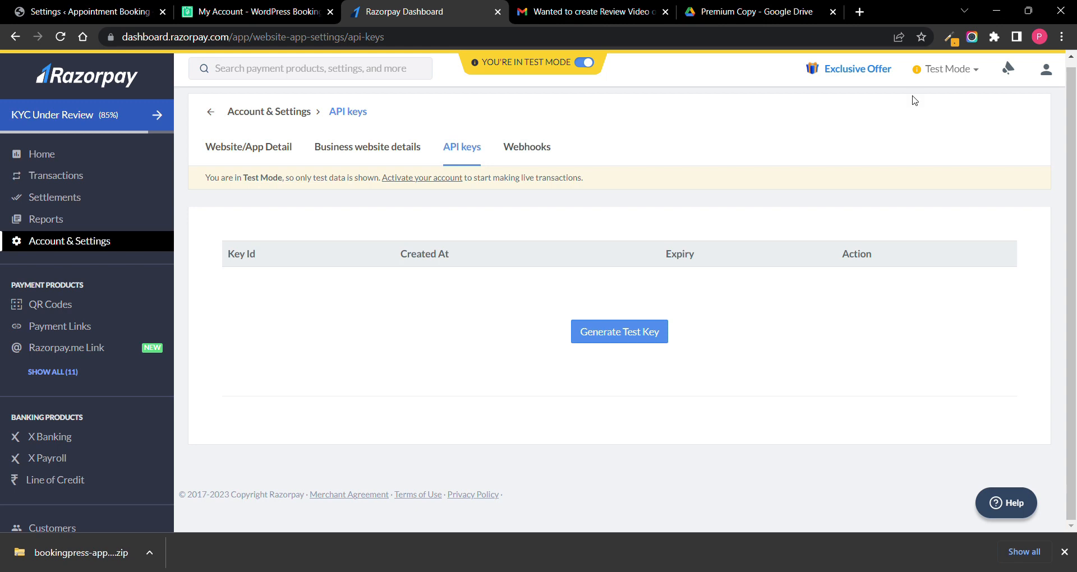
mouse_move(645, 346)
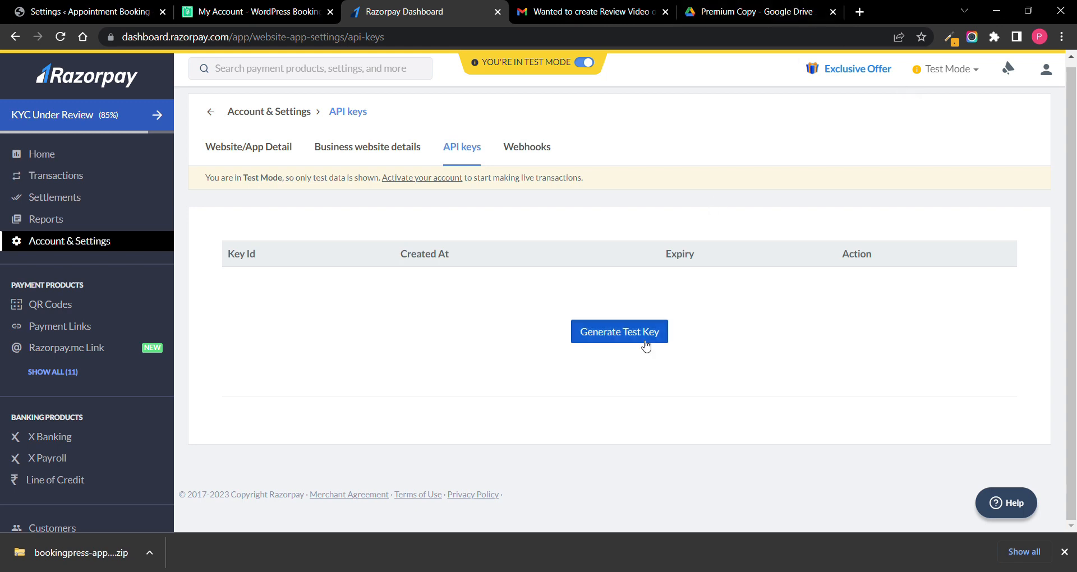
Generate a new Razorpay test API key and return to BookingPress settings
click(619, 330)
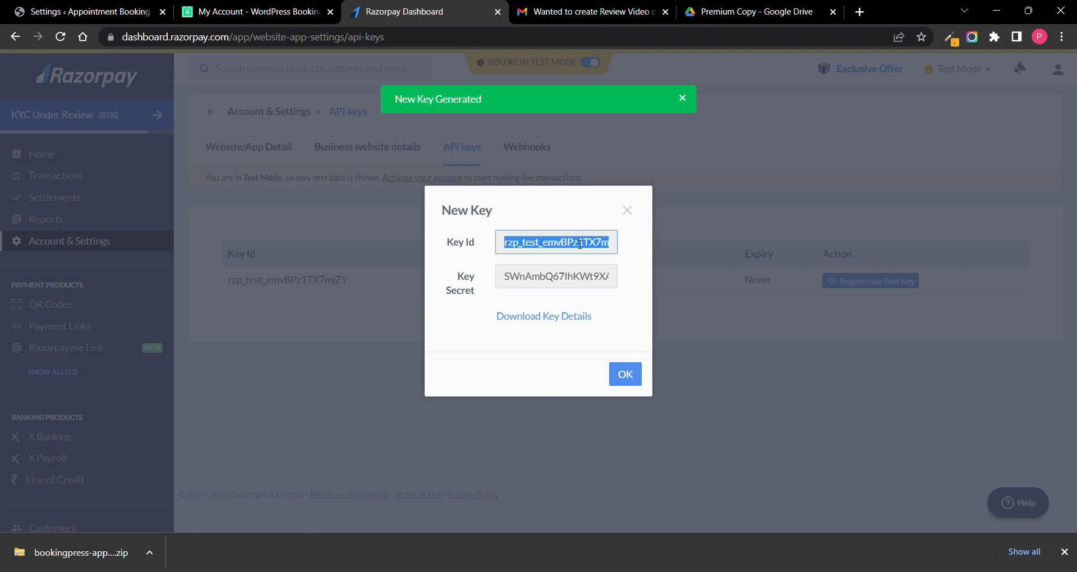
click(76, 10)
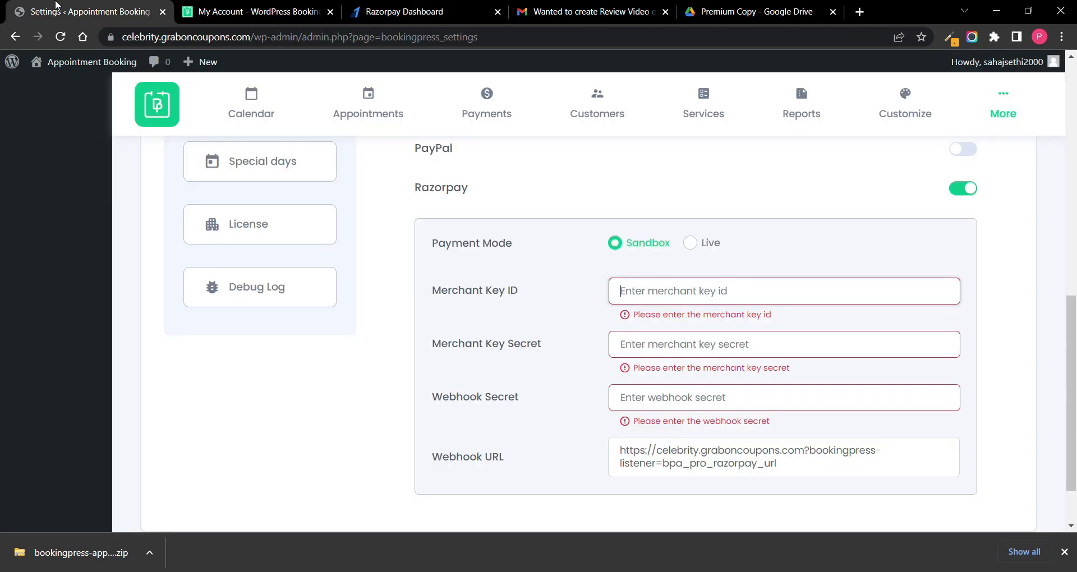
click(688, 242)
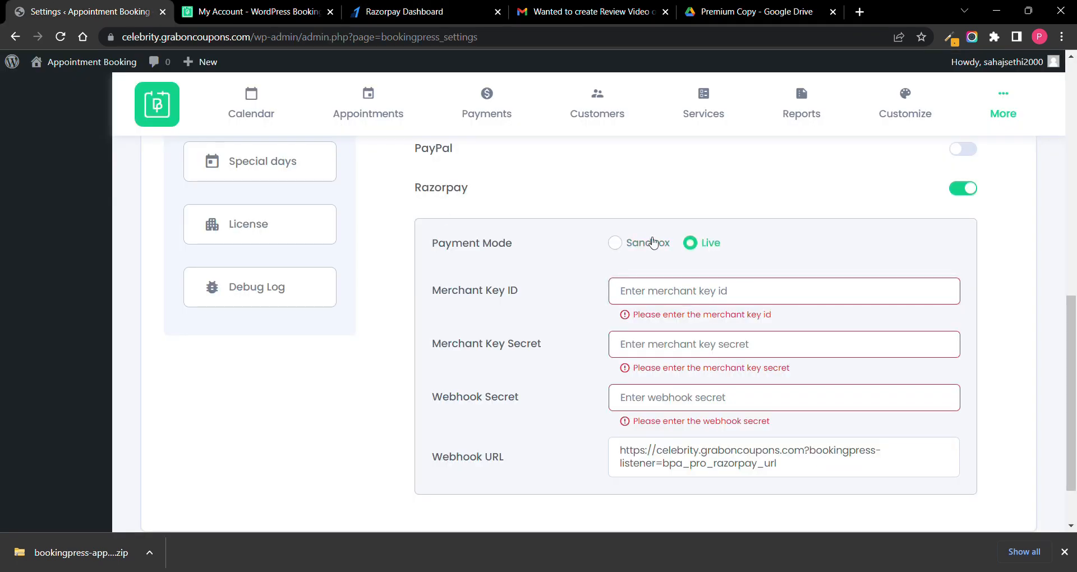
click(614, 243)
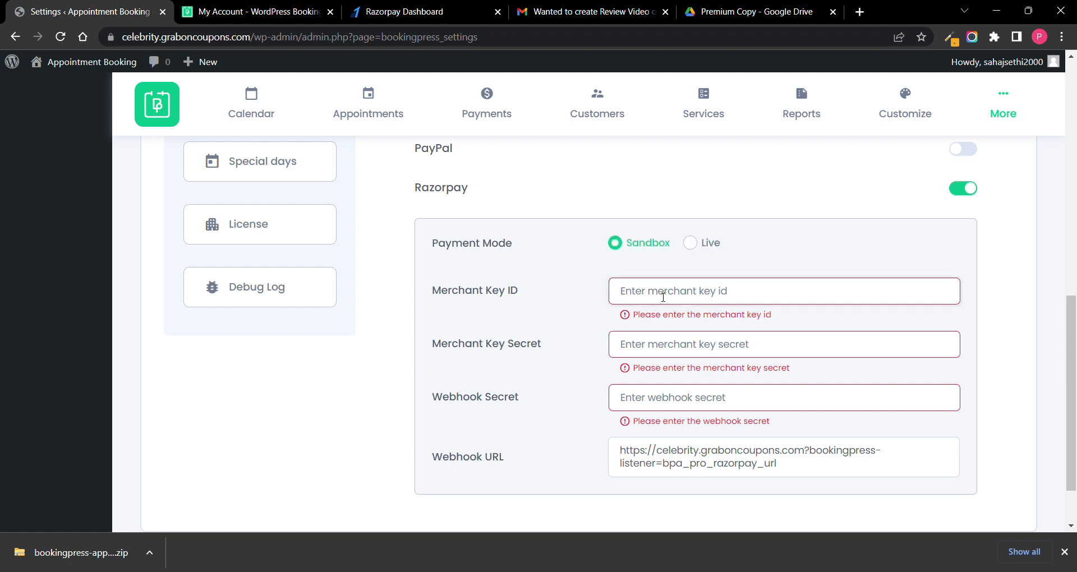
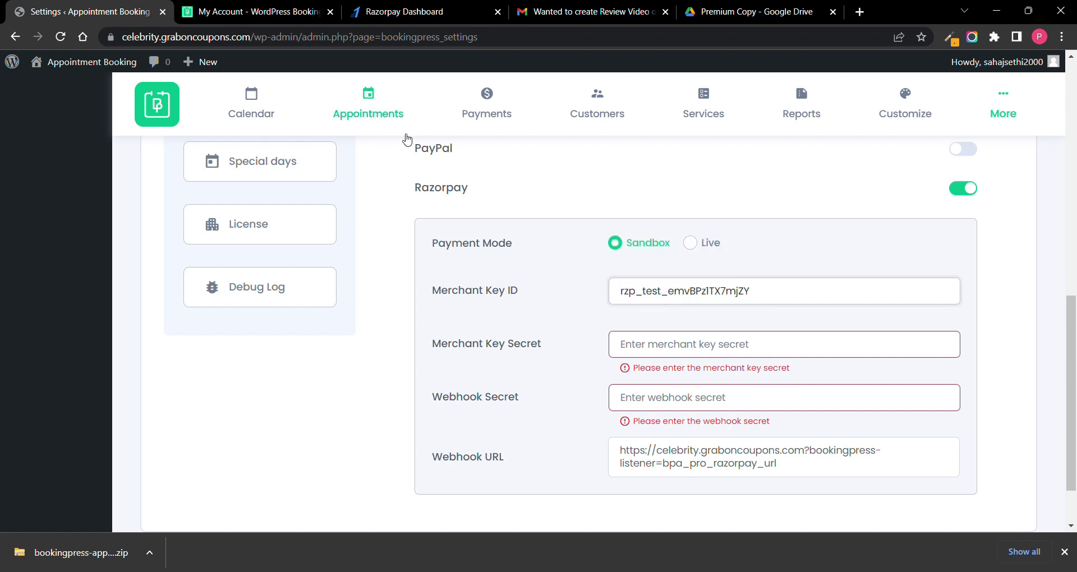
click(260, 11)
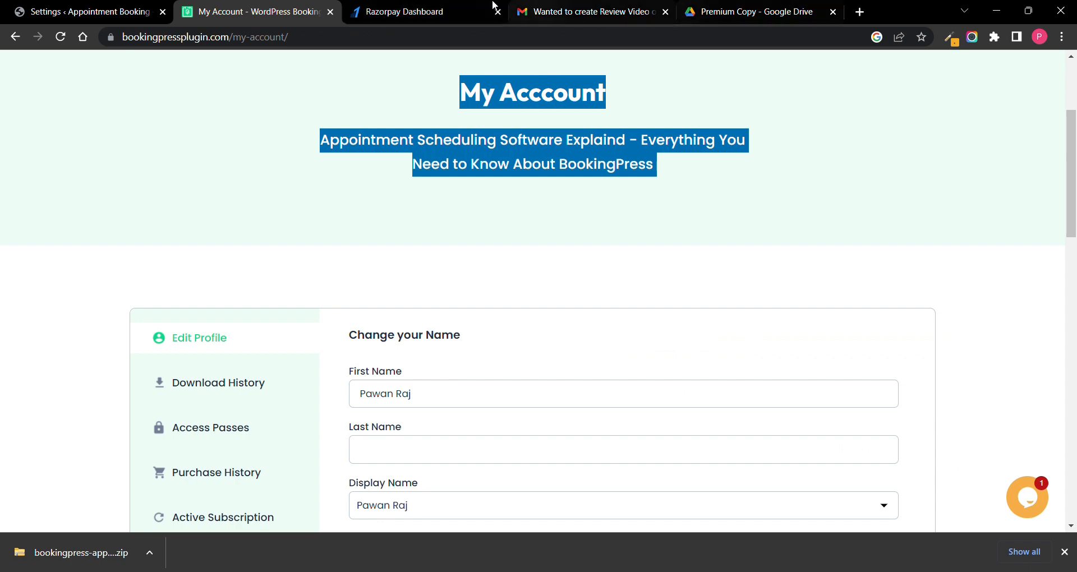
click(406, 11)
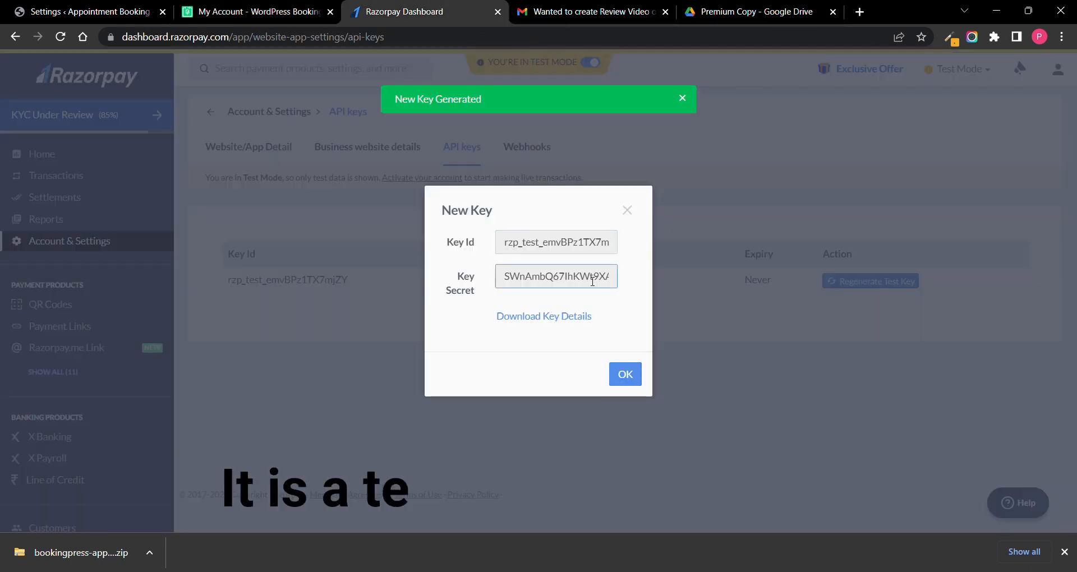
click(90, 12)
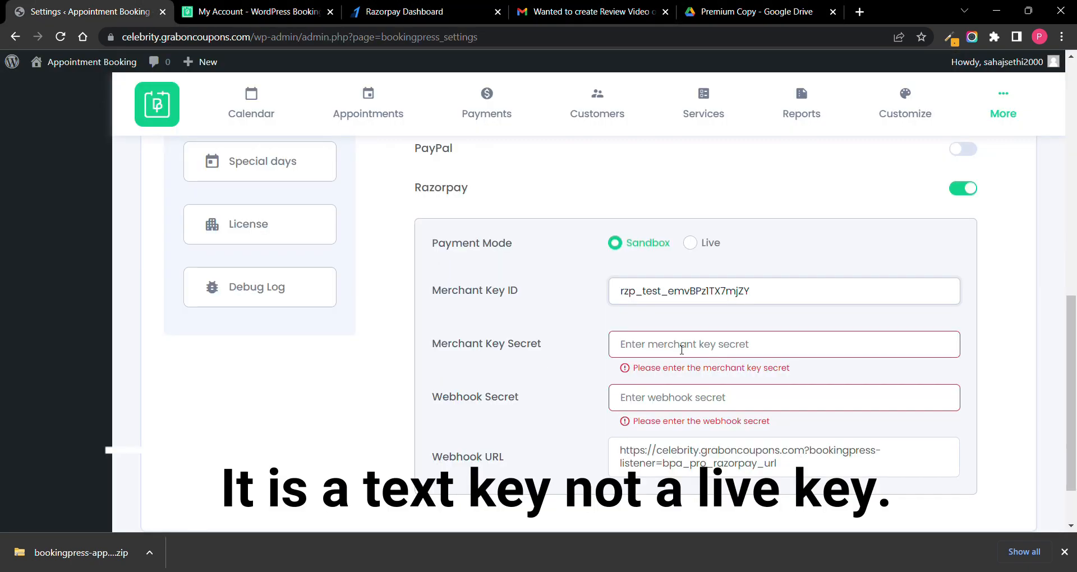
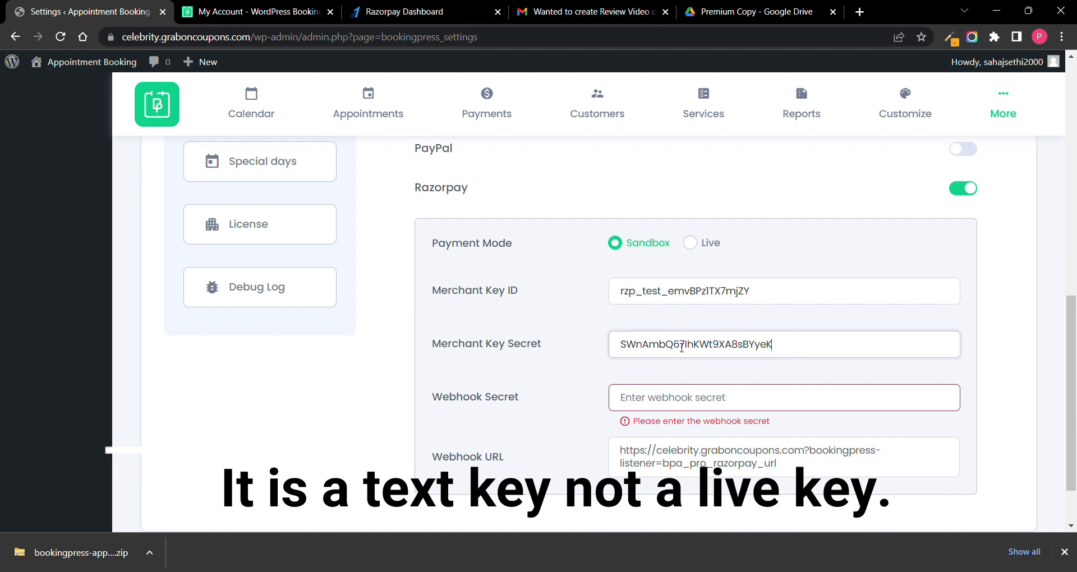
click(260, 11)
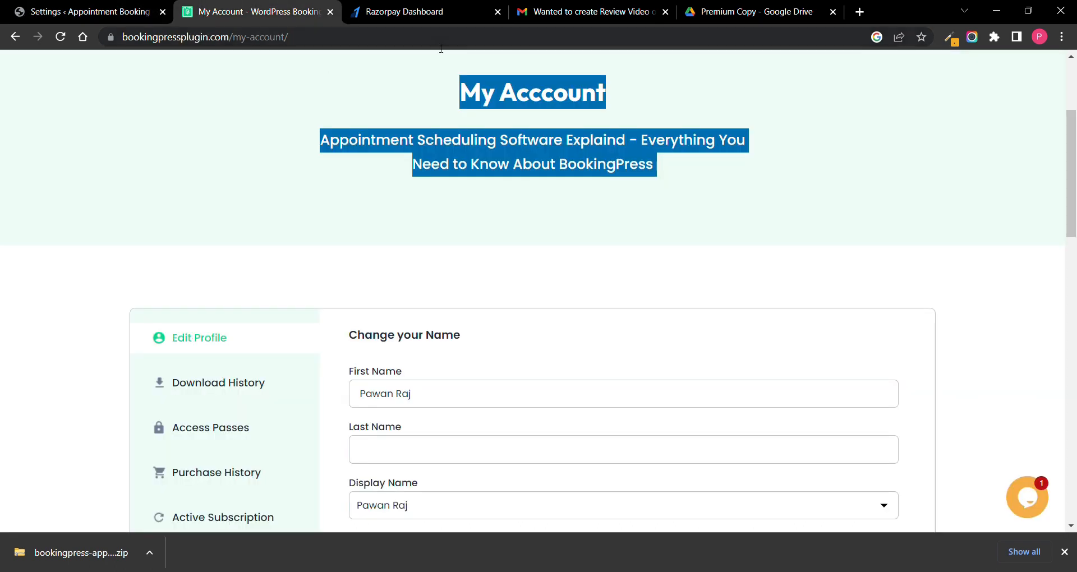
click(417, 12)
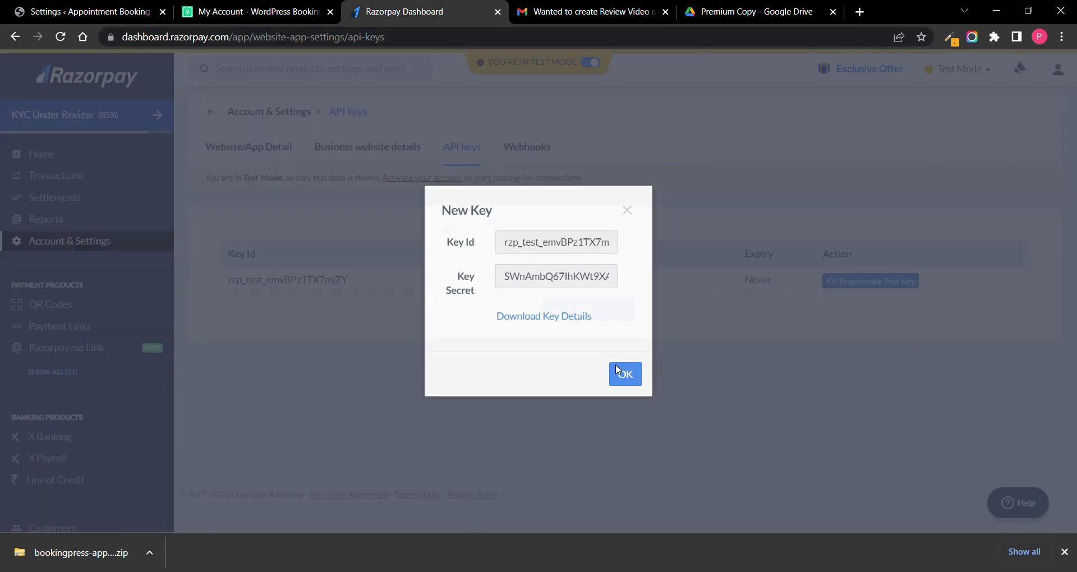
click(625, 375)
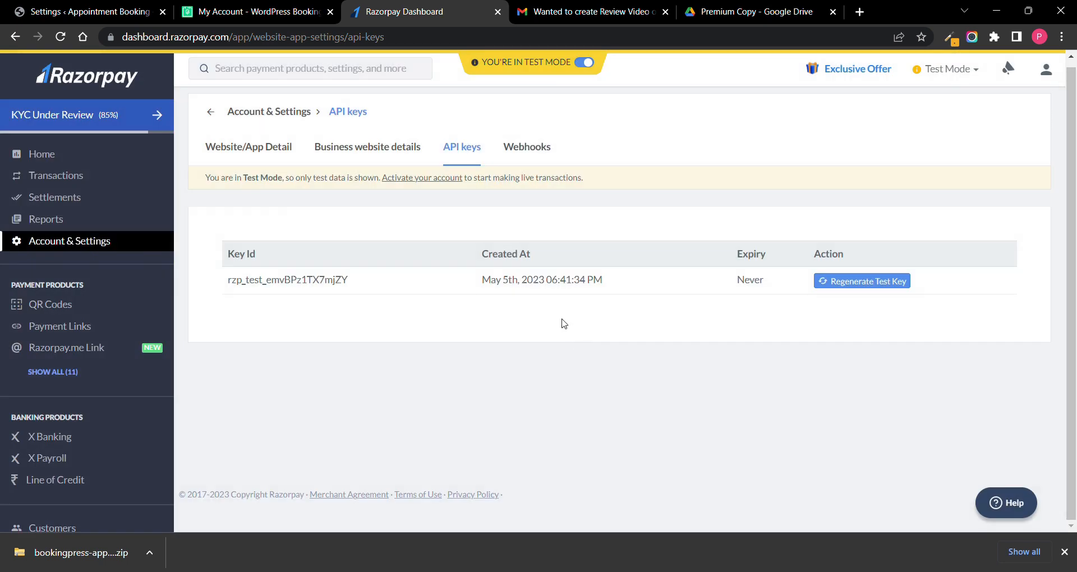
mouse_move(520, 157)
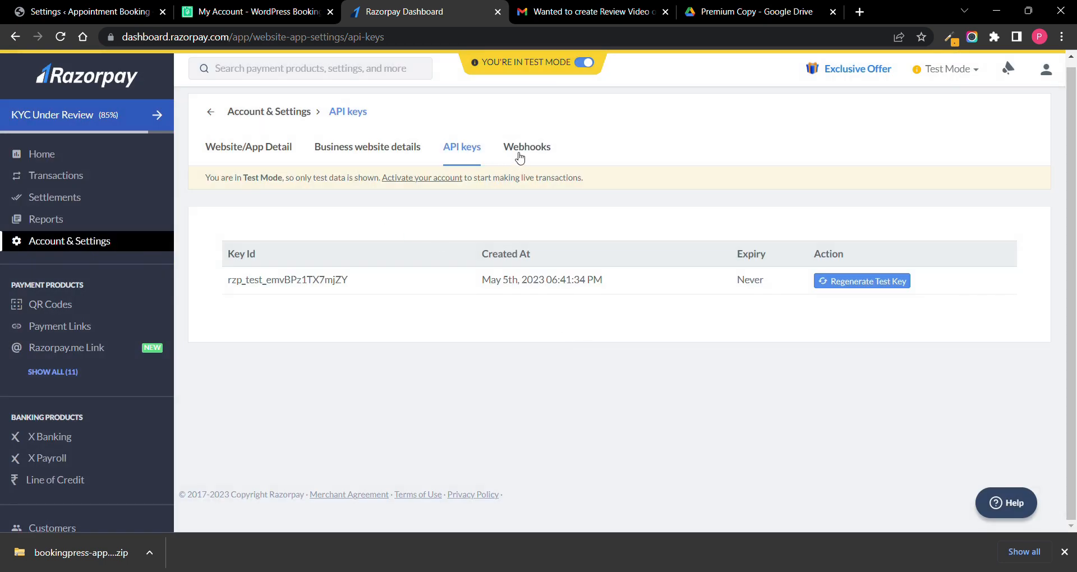
Add a webhook for celebrity.graboncoupons.com with a secret and all payment events, and save it
click(527, 147)
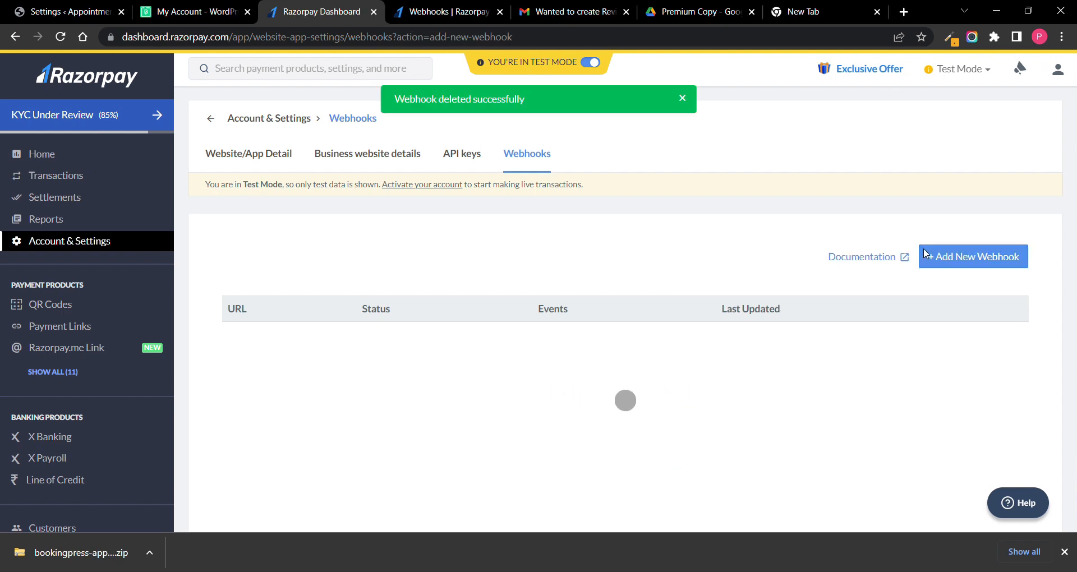
click(973, 256)
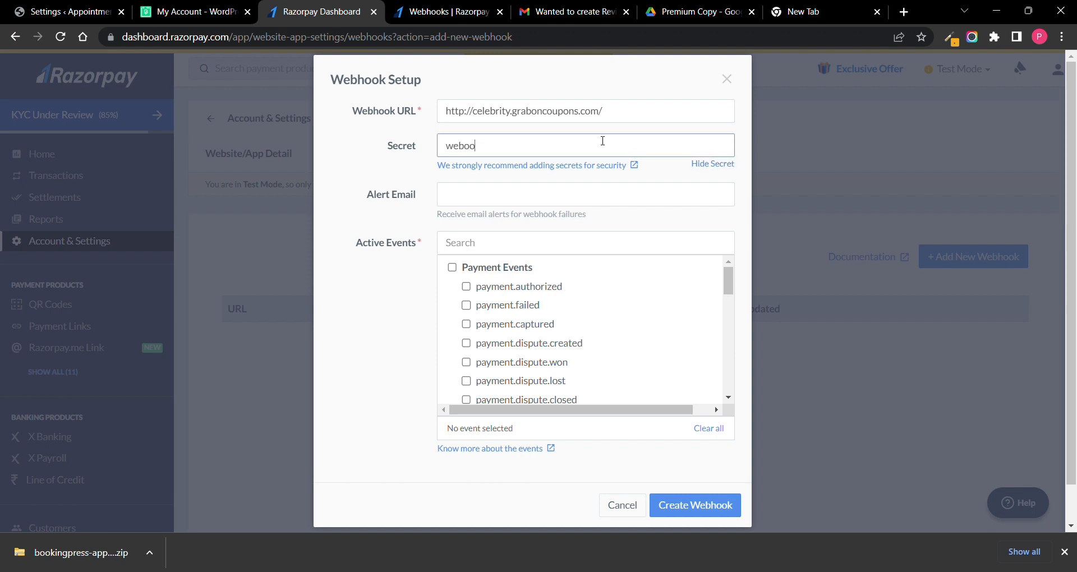
text(k)
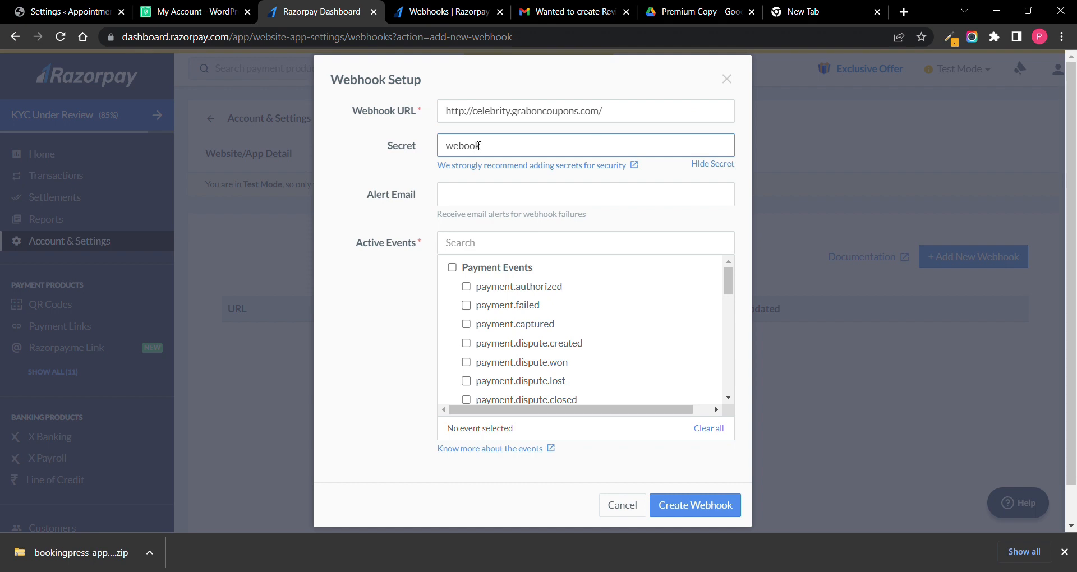
double_click(463, 146)
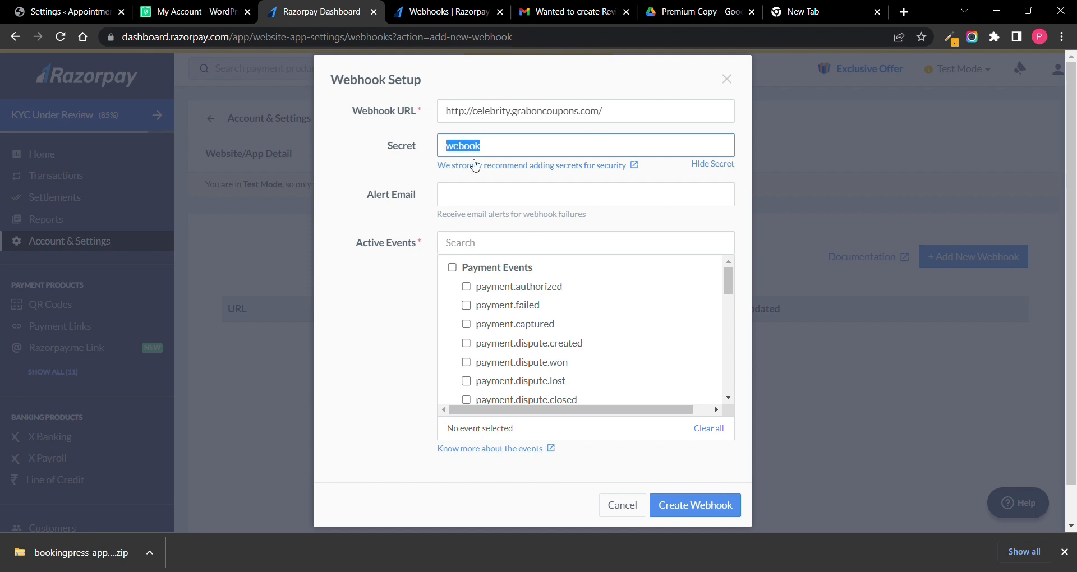
click(712, 164)
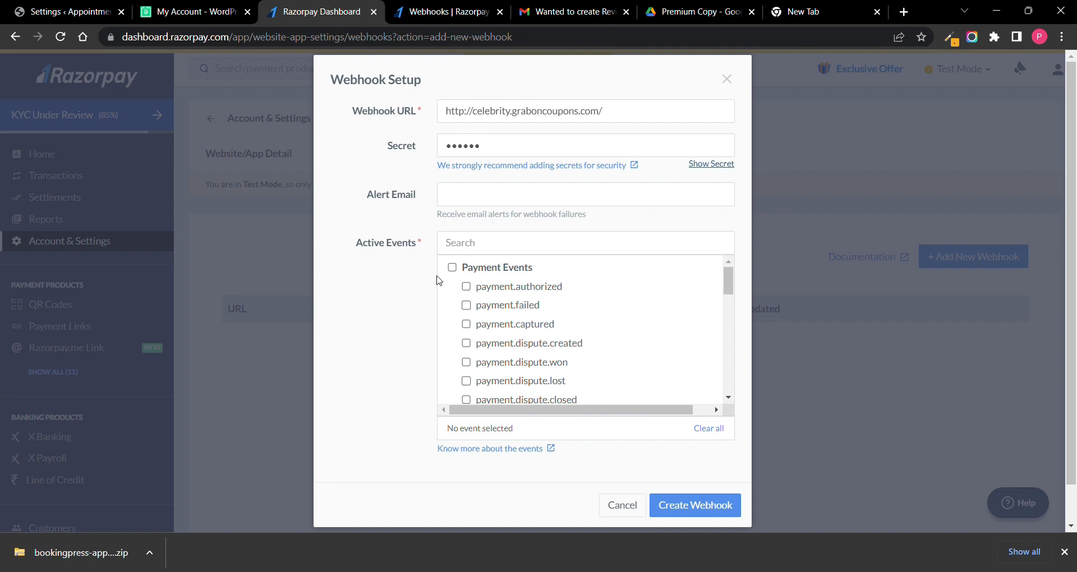
click(451, 267)
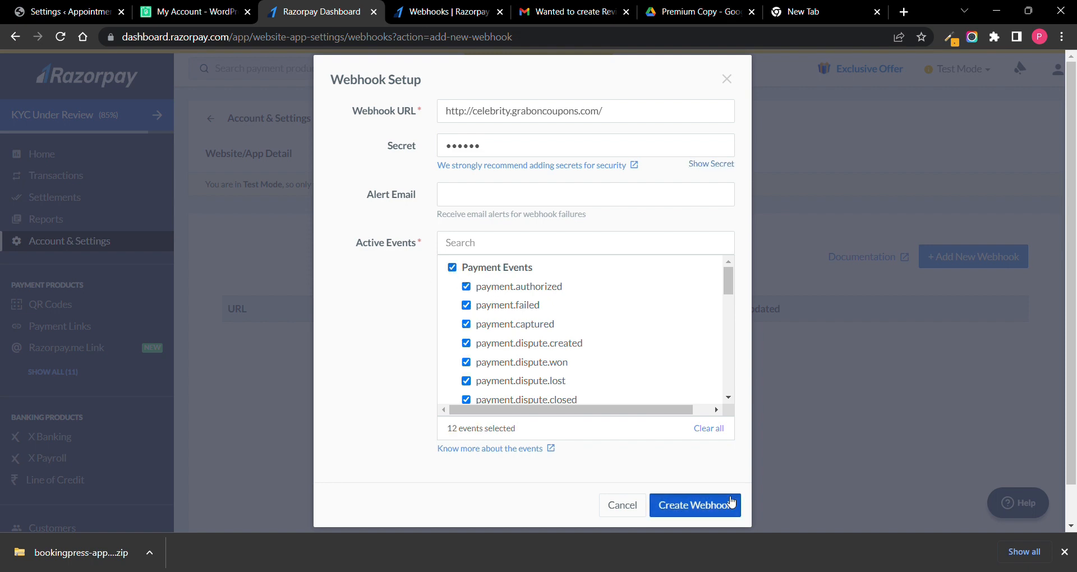
click(696, 505)
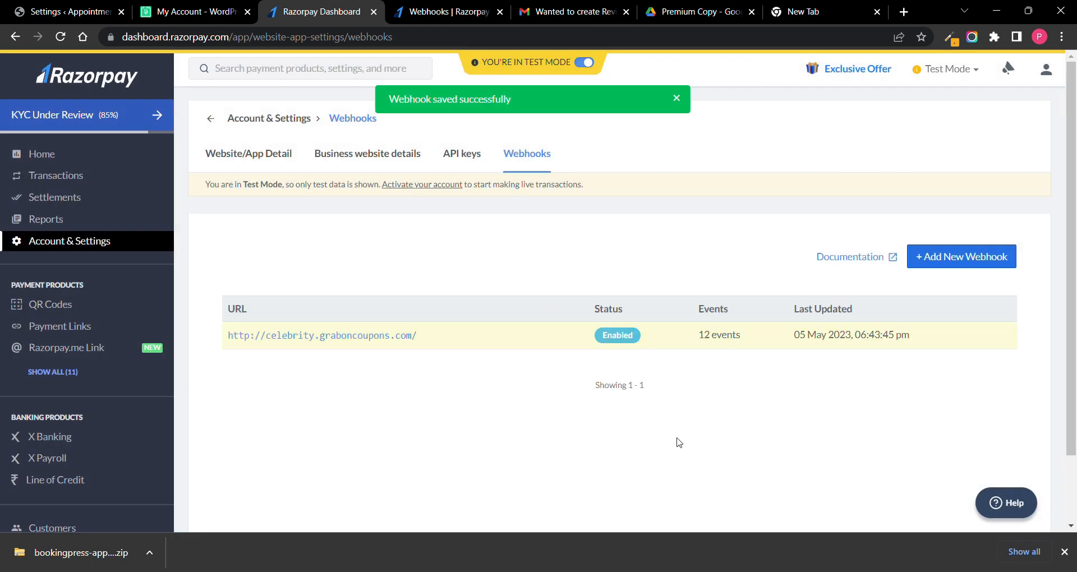
mouse_move(193, 90)
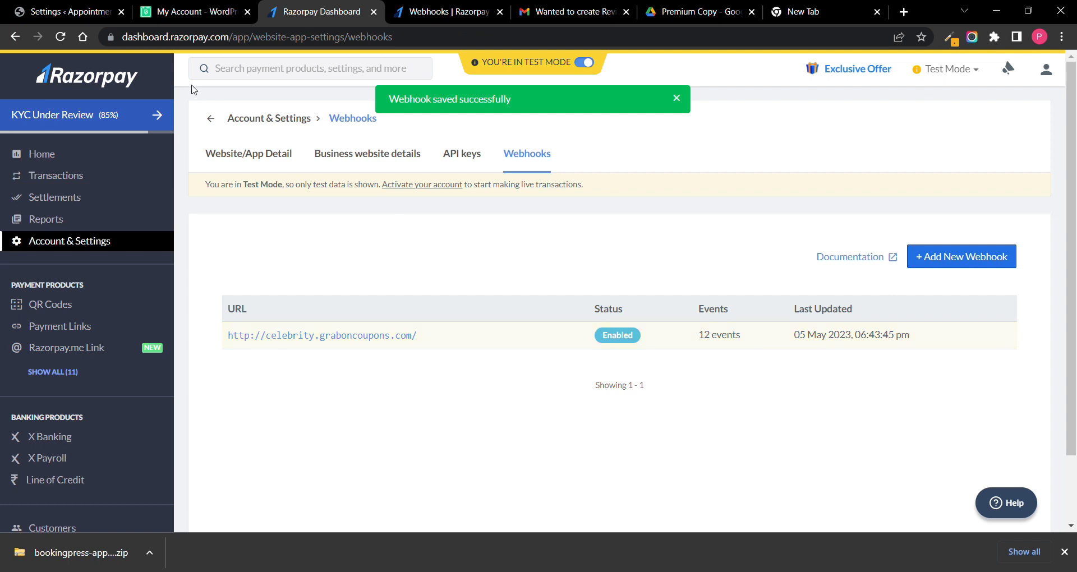
click(67, 11)
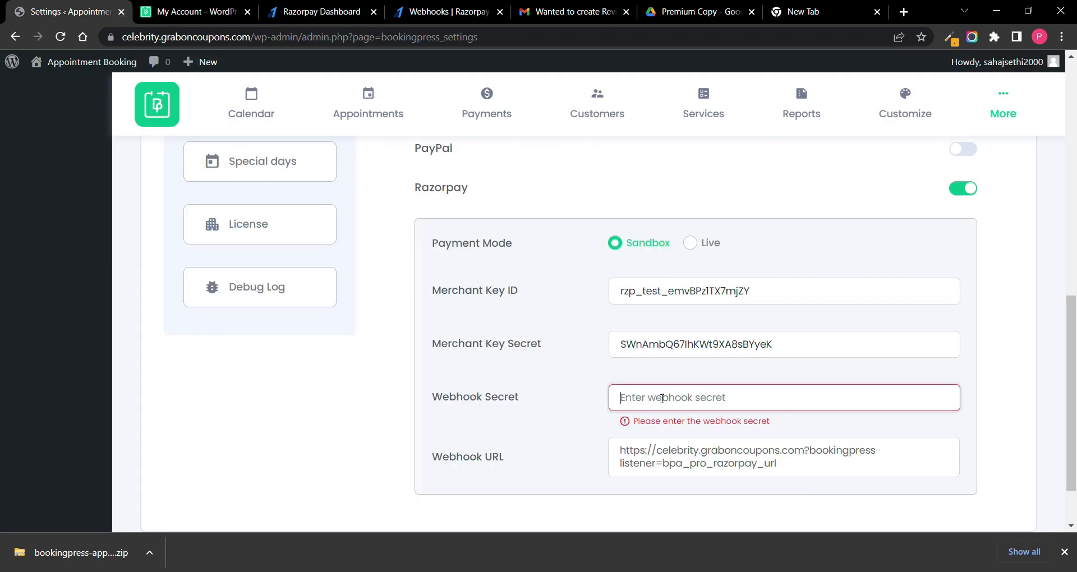
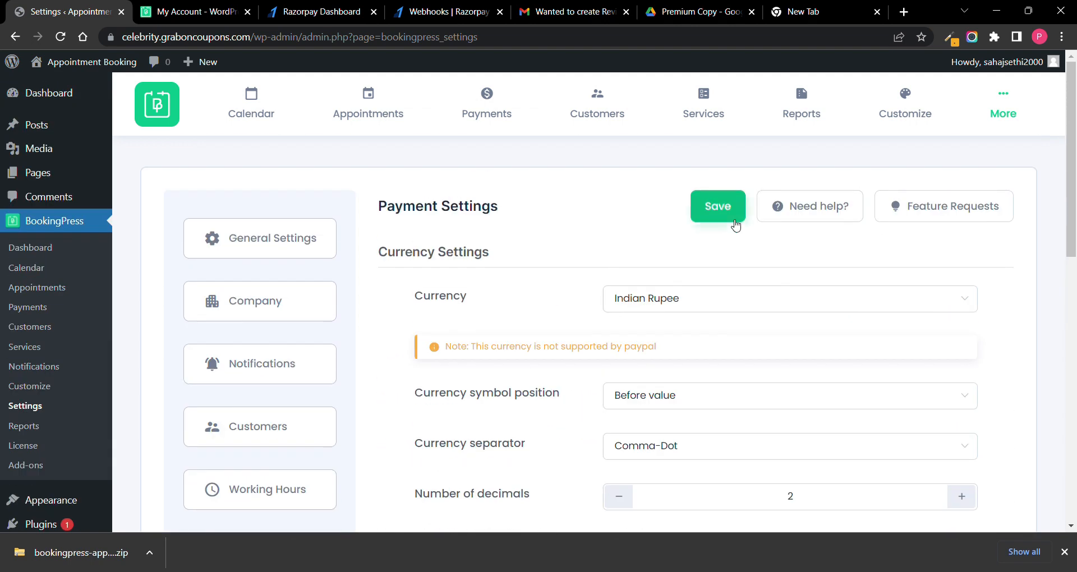
click(718, 205)
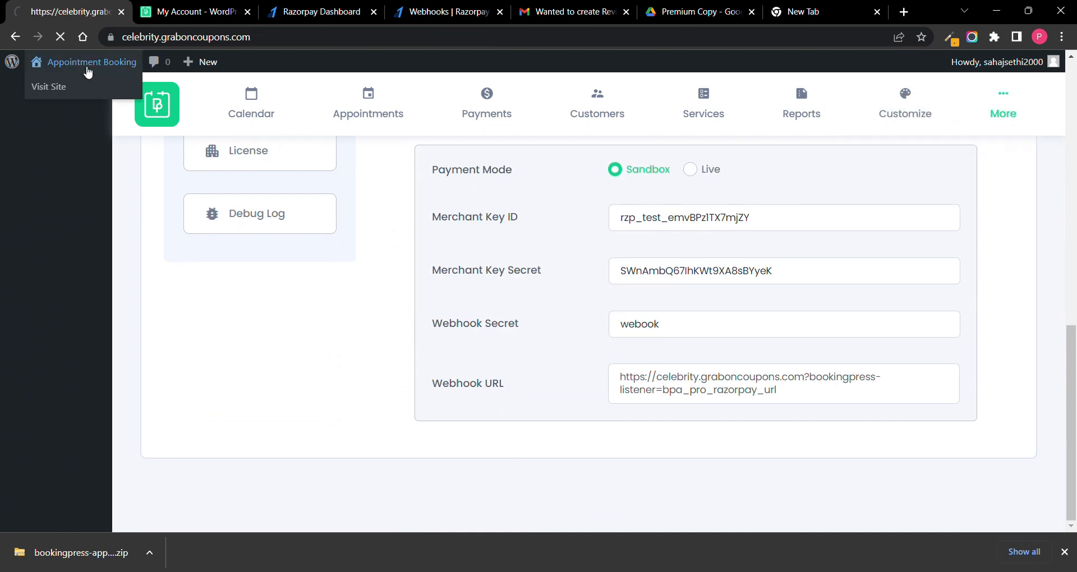
On the public booking form, choose May 18, the 11:00 am–12:00 pm slot and fill Basic Details
click(50, 87)
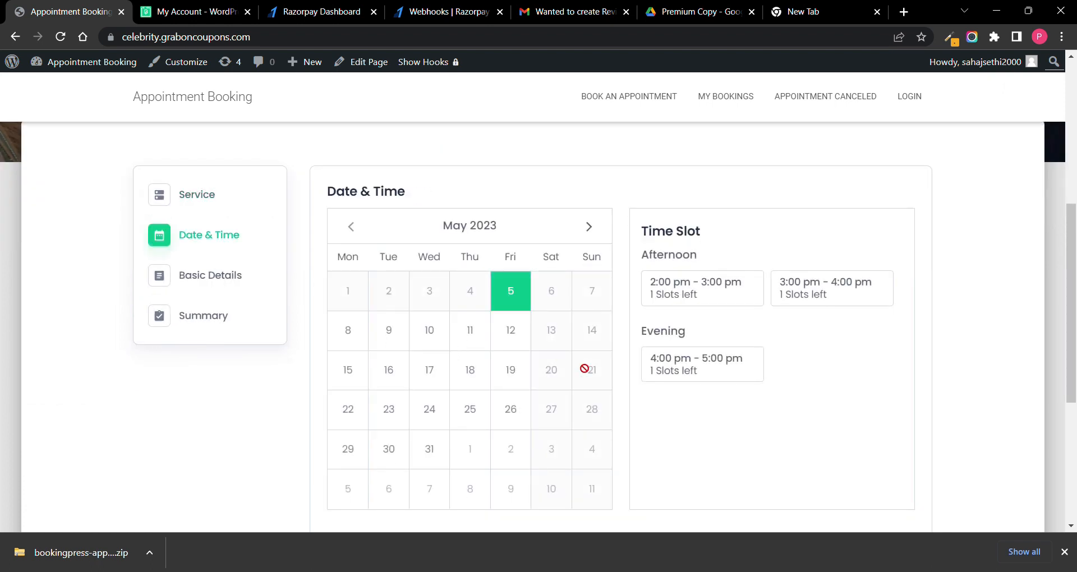
click(469, 369)
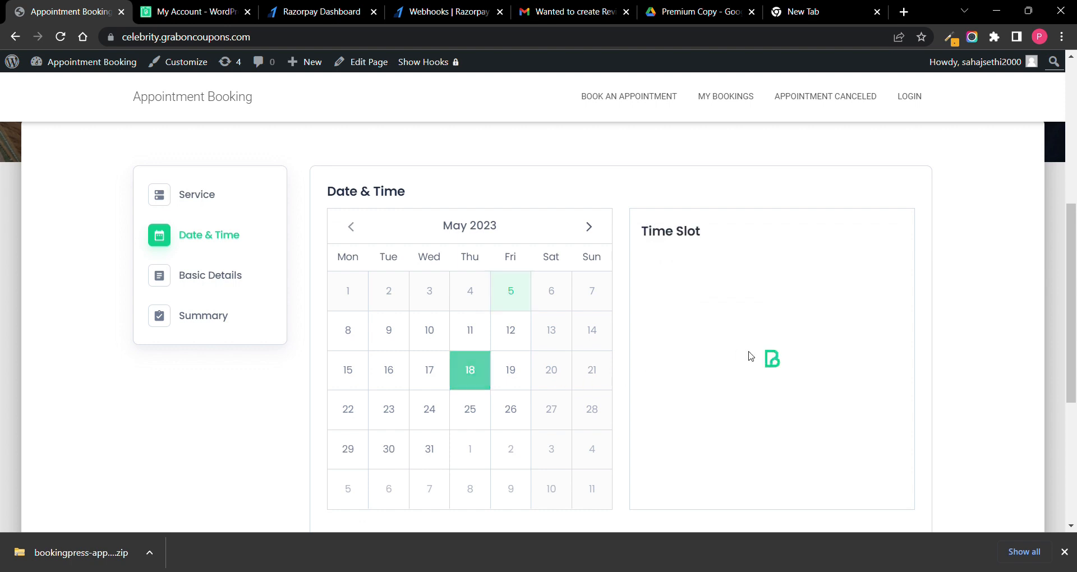
click(469, 370)
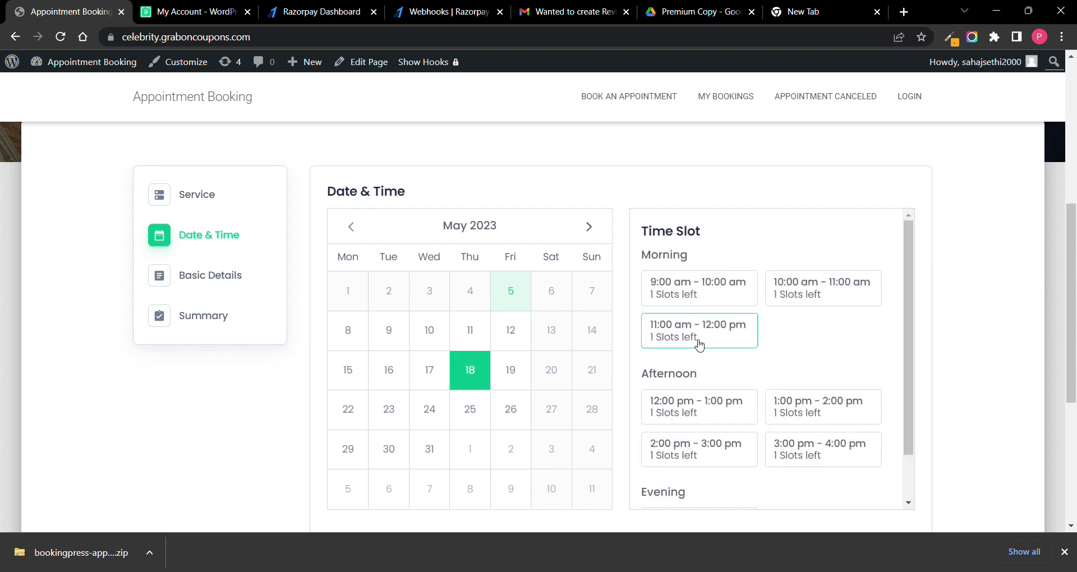
click(698, 330)
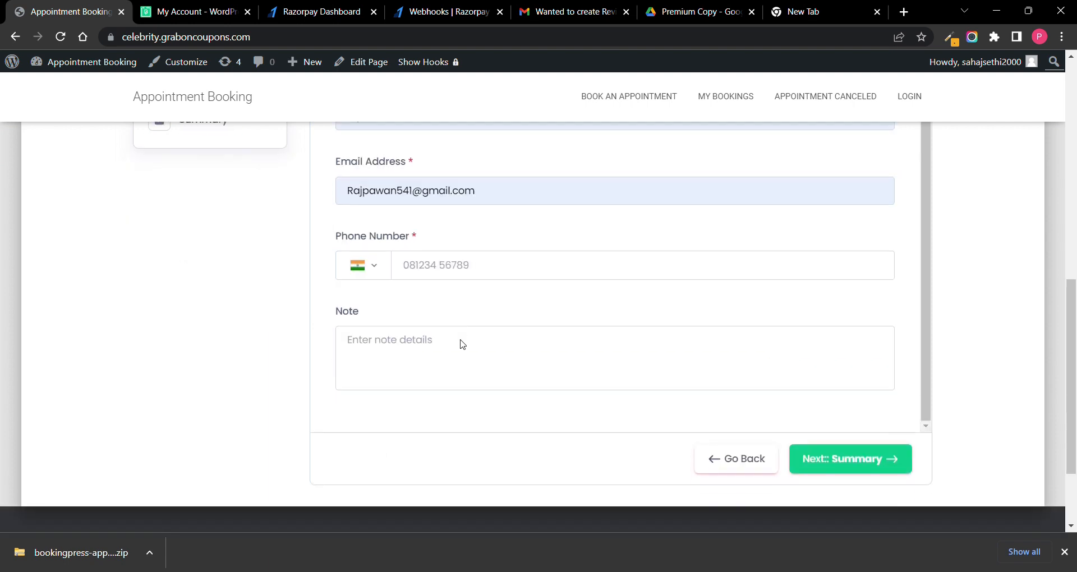
text(1234 678 900)
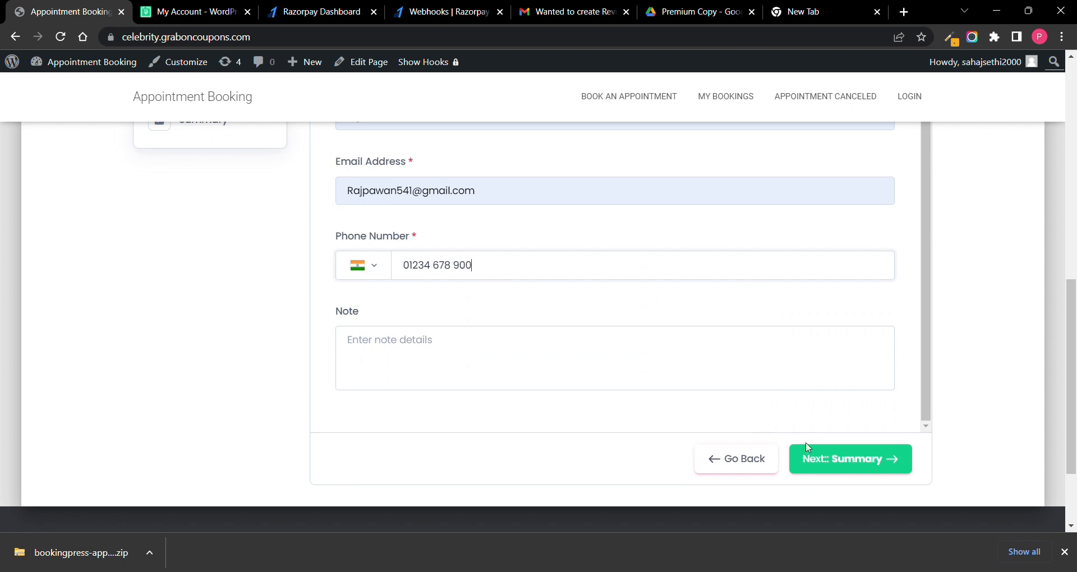
Proceed to the summary, select Razorpay as payment and submit the Services 2 booking
click(850, 459)
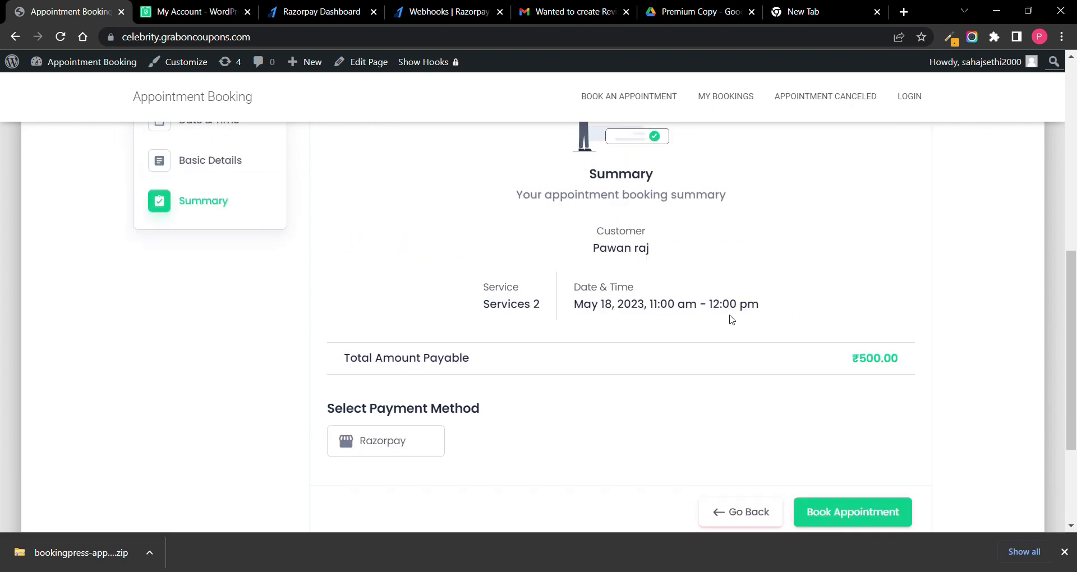
click(386, 441)
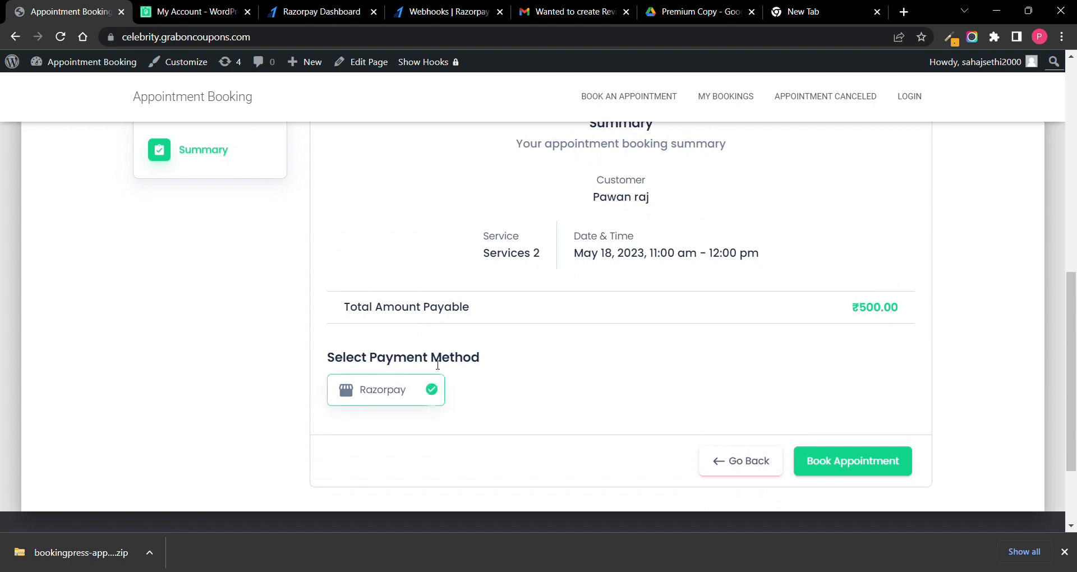
click(852, 461)
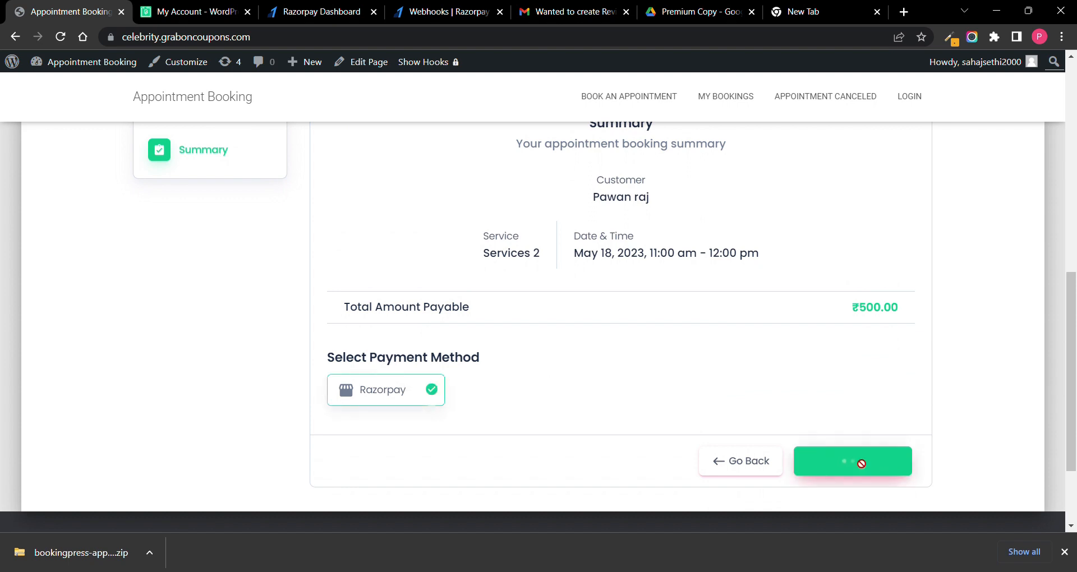
click(853, 461)
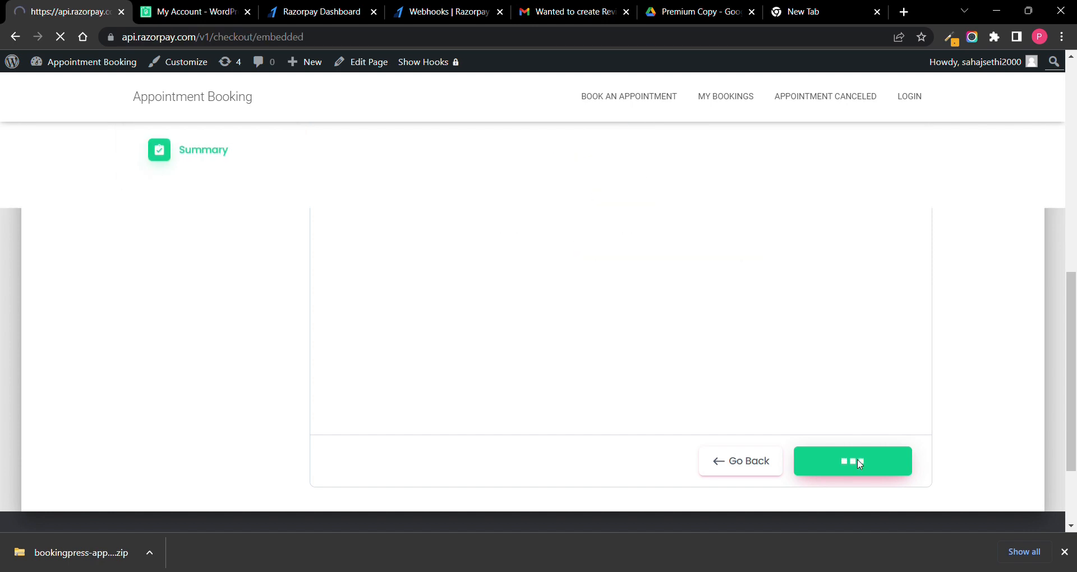
click(853, 461)
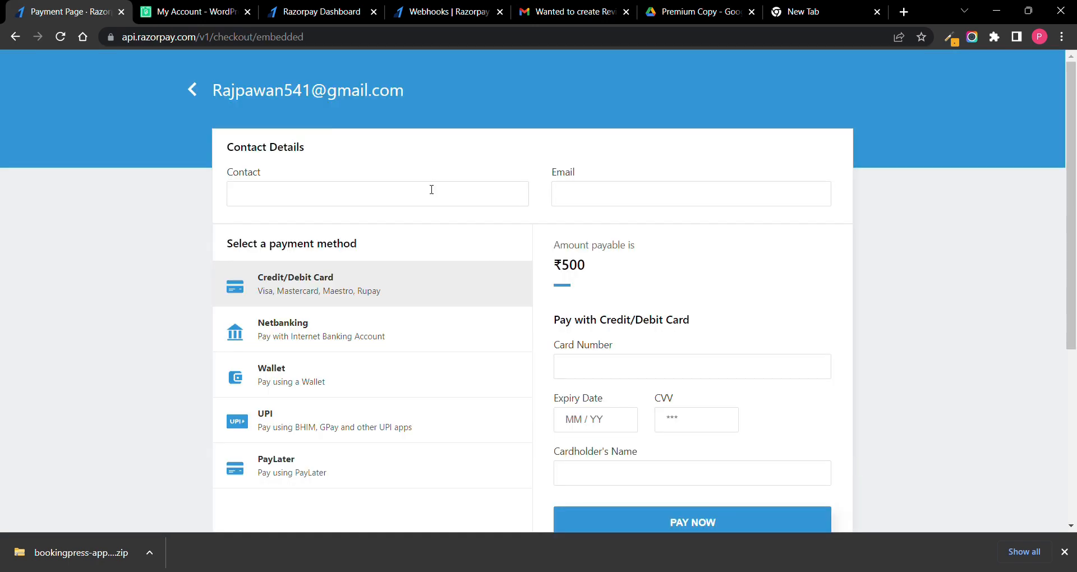
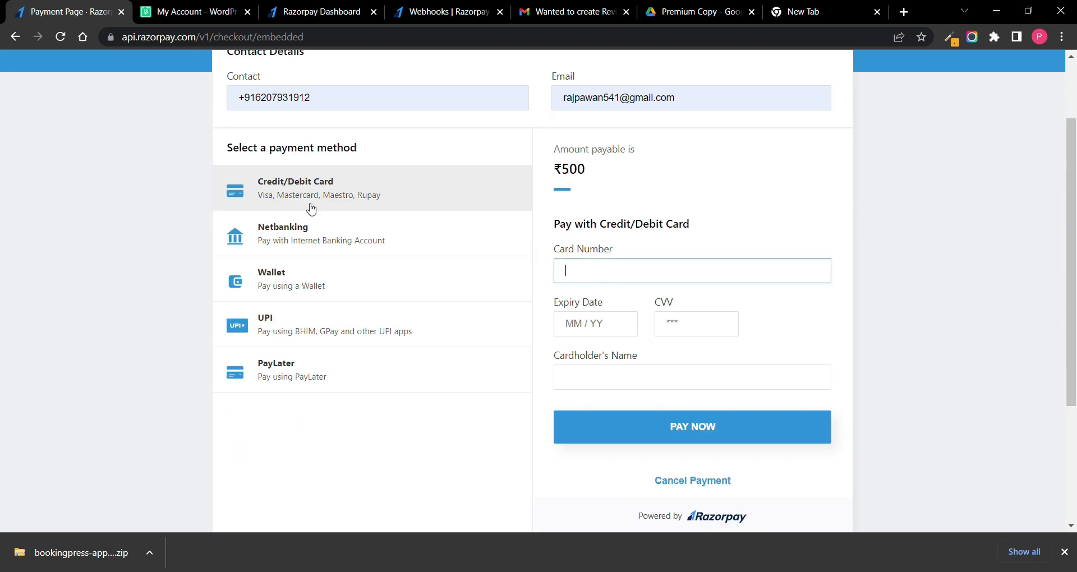
click(290, 279)
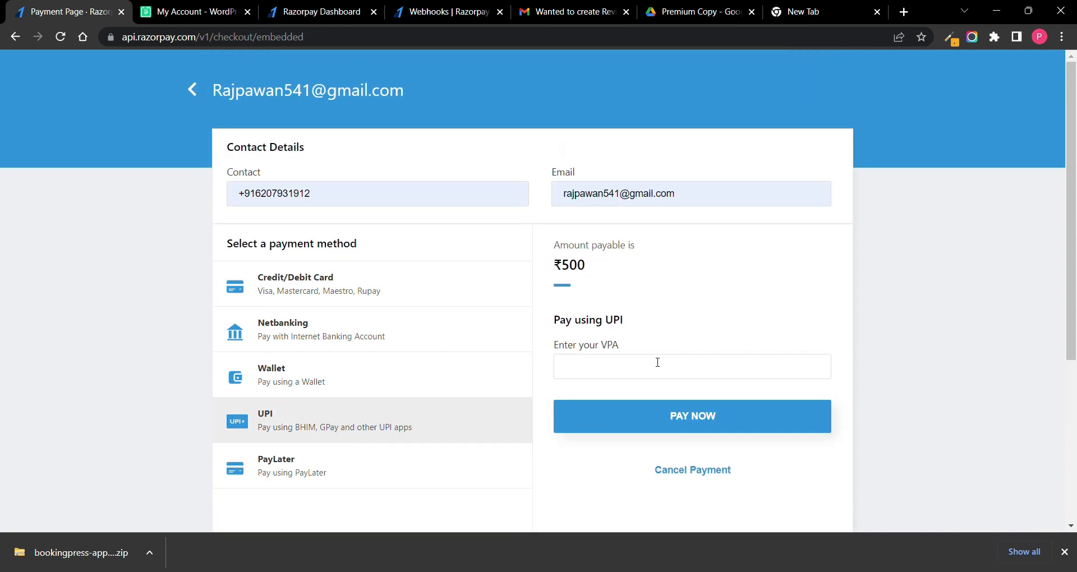
scroll(down, 3)
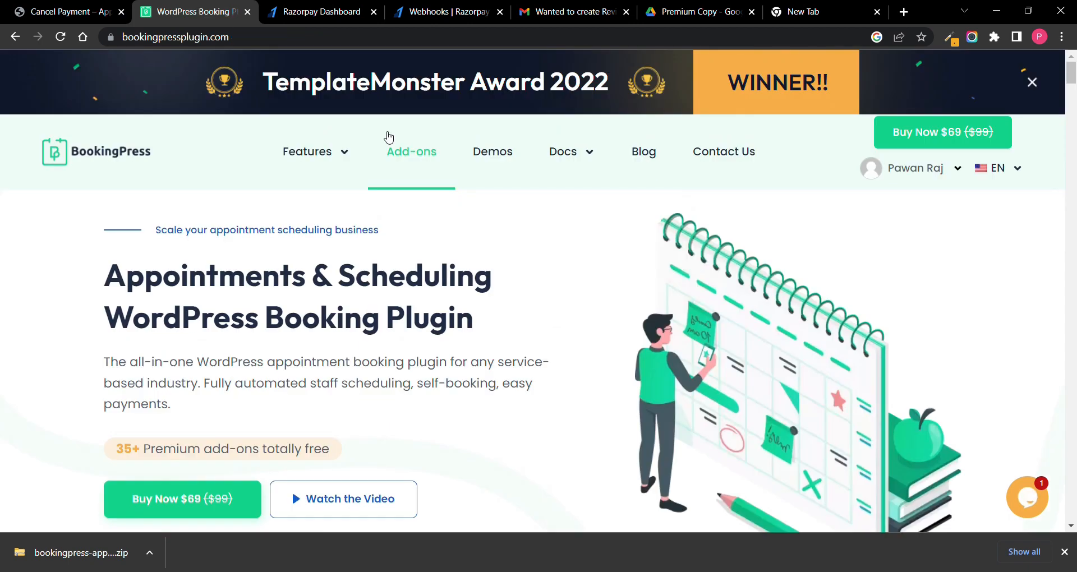
mouse_move(386, 235)
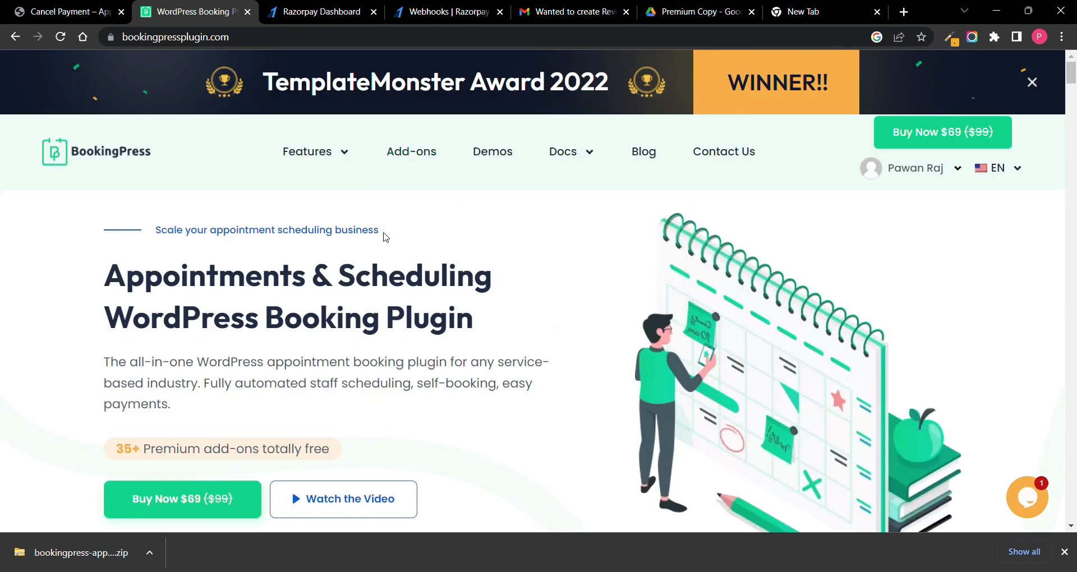
mouse_move(157, 55)
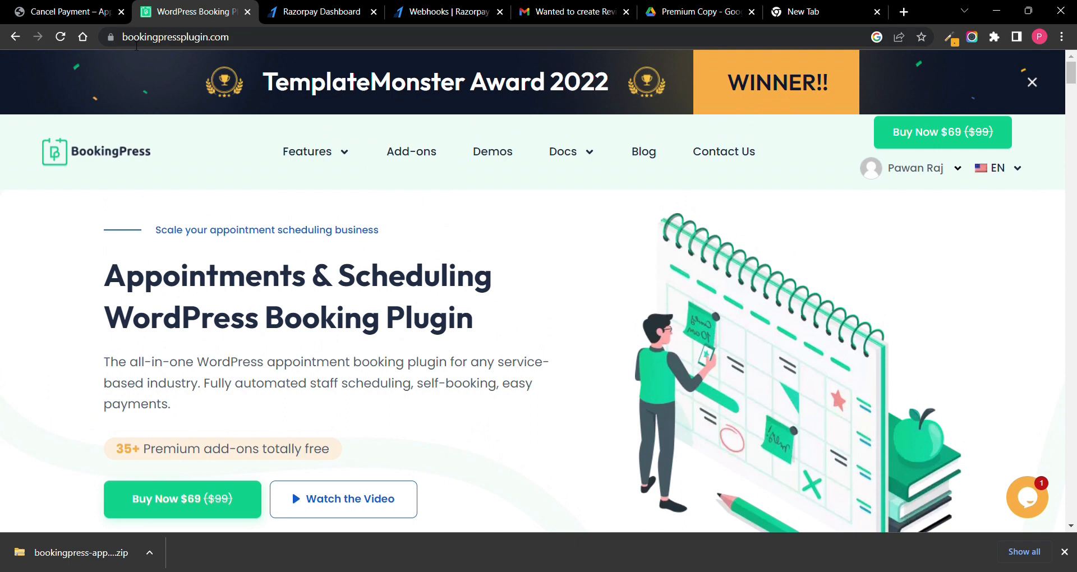
Scroll through the BookingPress plugin homepage use-cases, return to top and expand the account menu
scroll(down, 3)
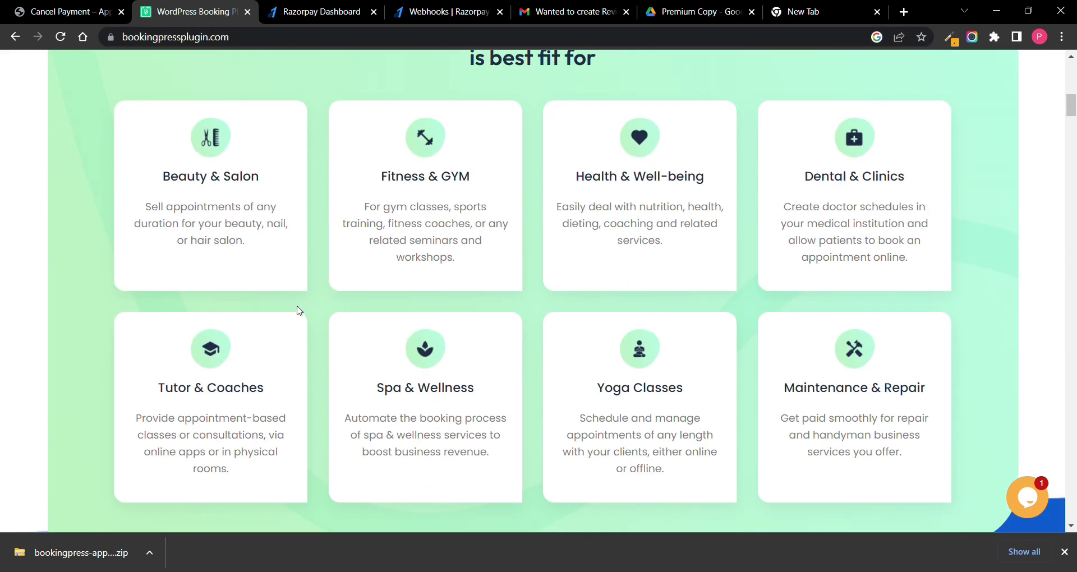
scroll(up, 3)
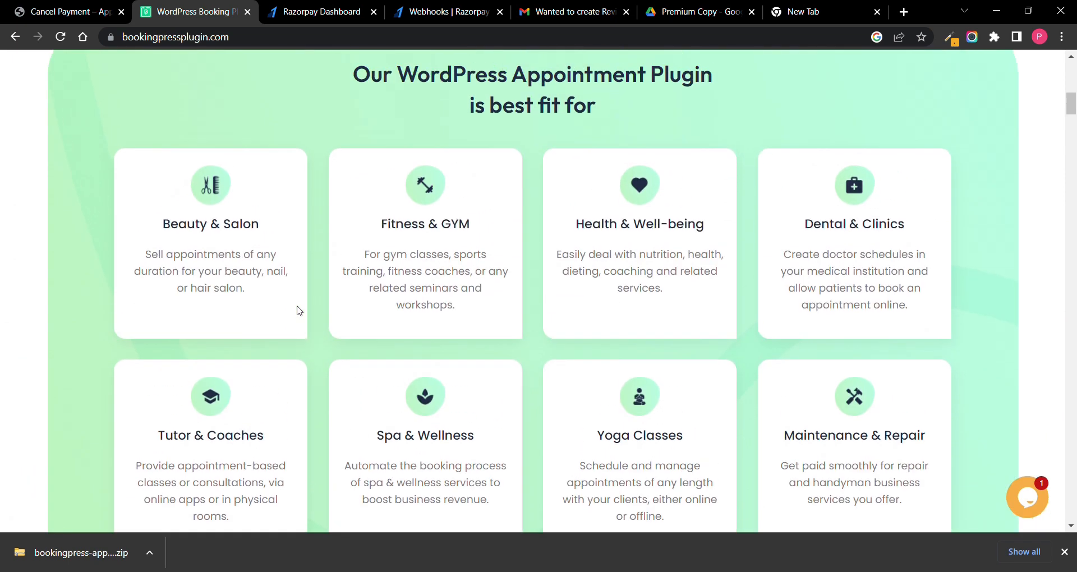
scroll(up, 3)
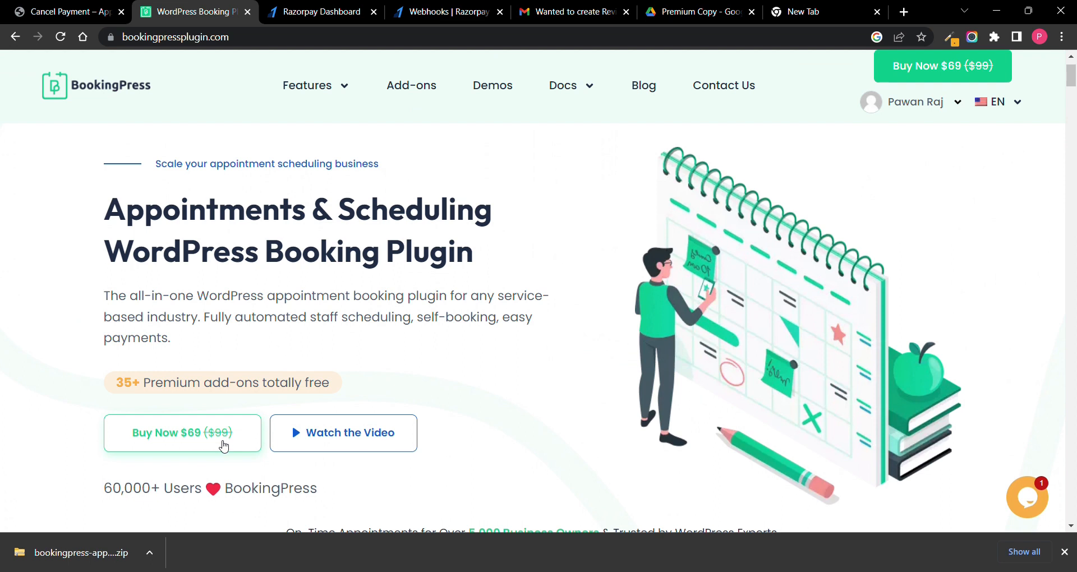
click(915, 101)
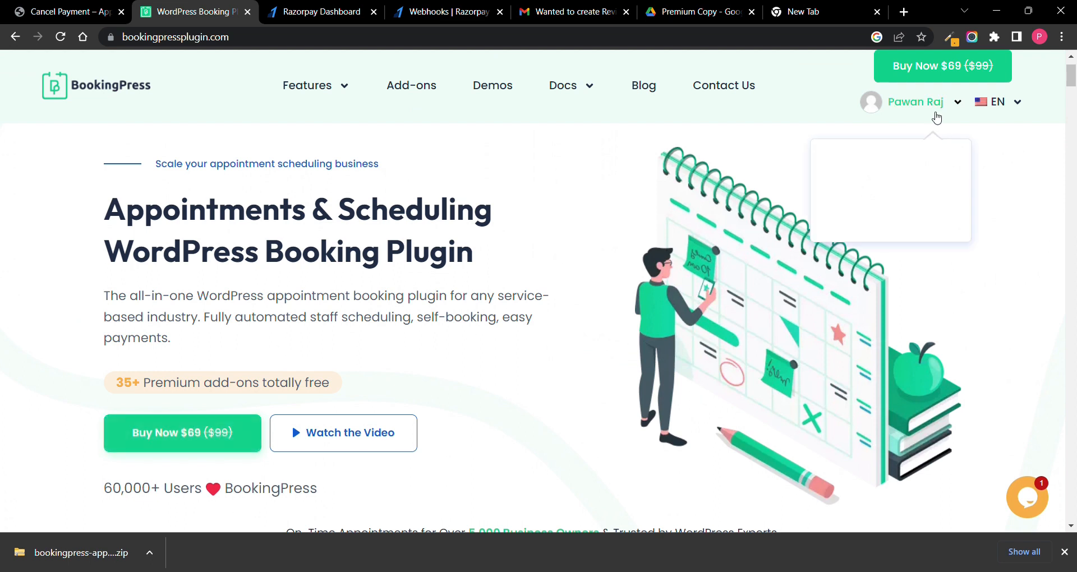